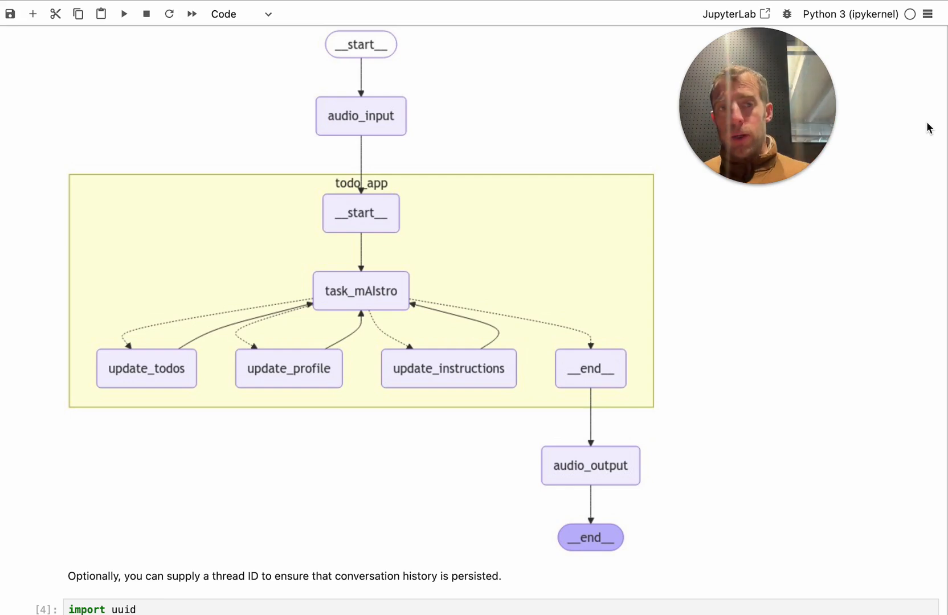
Run the graph.stream voice cell and speak a request for enthusiastic, supportive replies
{"action": "scroll", "scroll_direction": "down", "scroll_amount": 3}
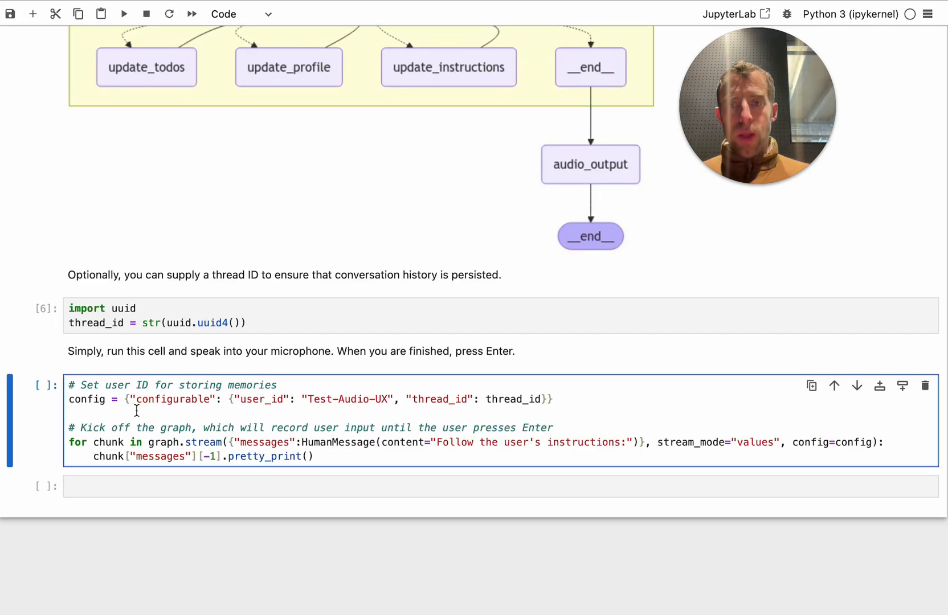
{"action": "left_click", "coordinate": [70, 413]}
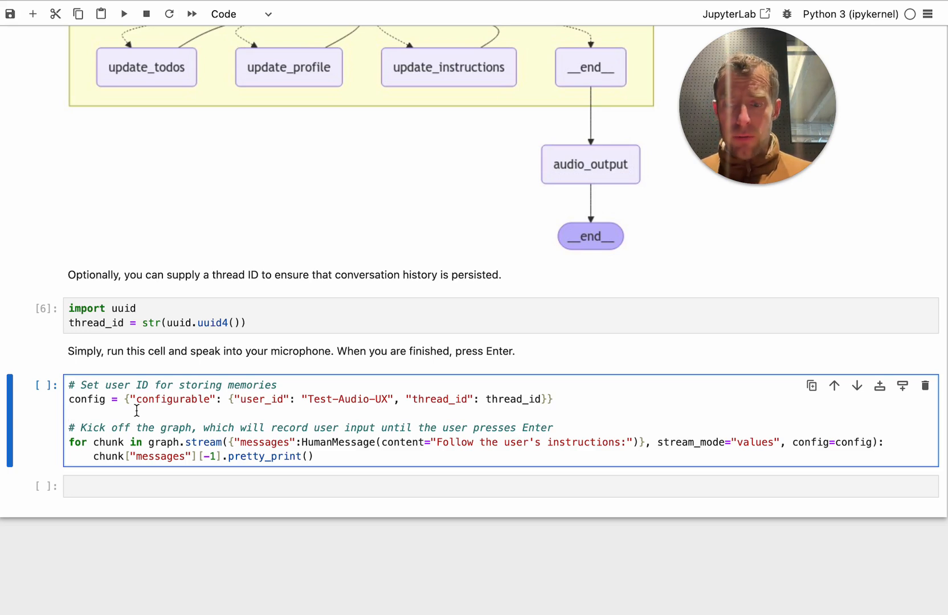
{"action": "left_click", "coordinate": [123, 13]}
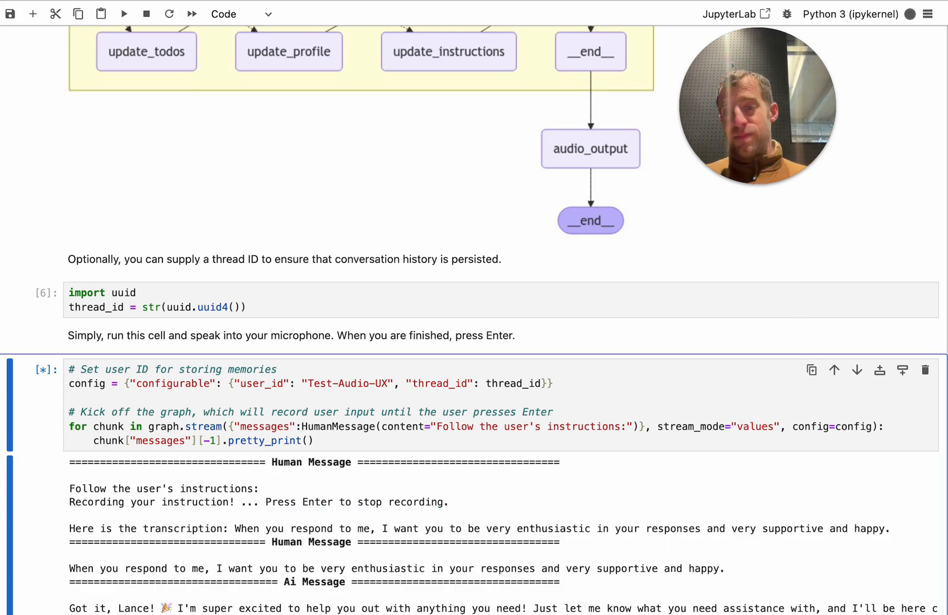
{"action": "scroll", "scroll_direction": "down", "scroll_amount": 3}
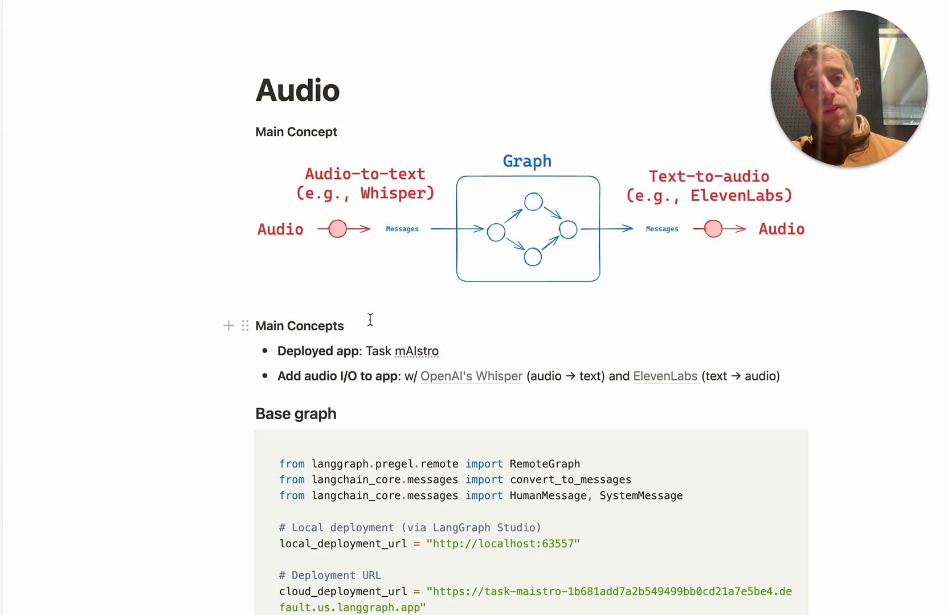
Review the audio pipeline diagram and the Deployed app bullet on the Notion Audio page
{"action": "left_click", "coordinate": [526, 228]}
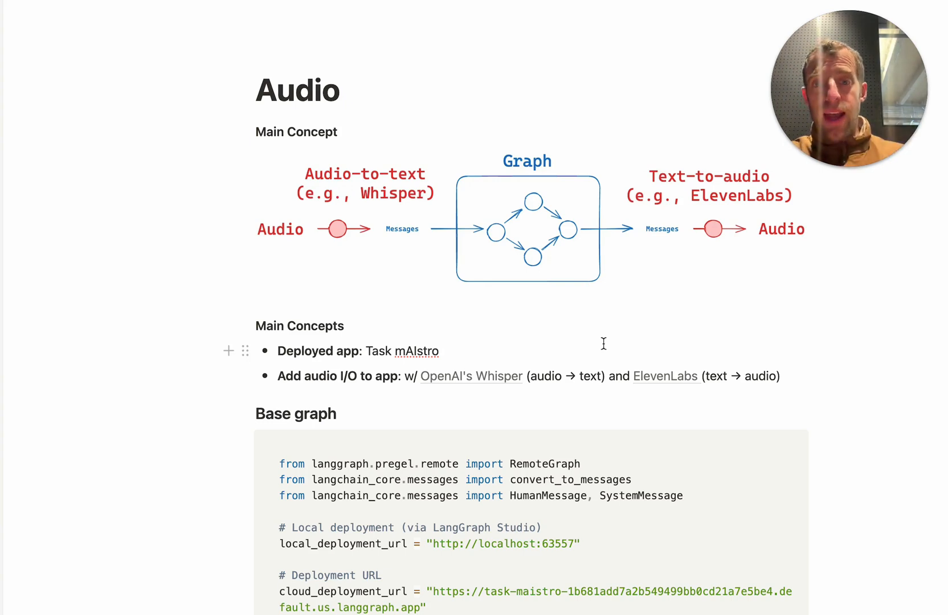
{"action": "left_click", "coordinate": [342, 232]}
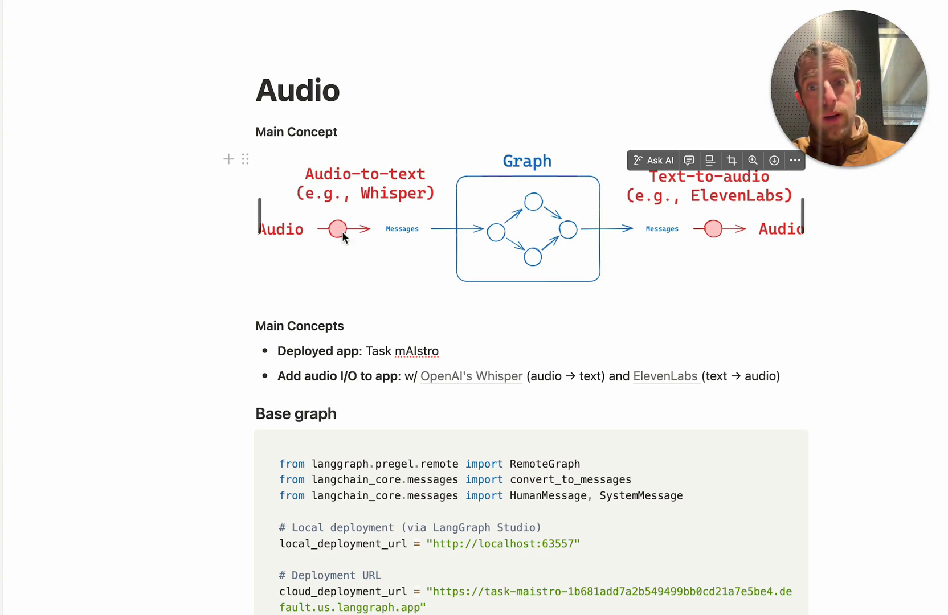
{"action": "mouse_move", "coordinate": [328, 263]}
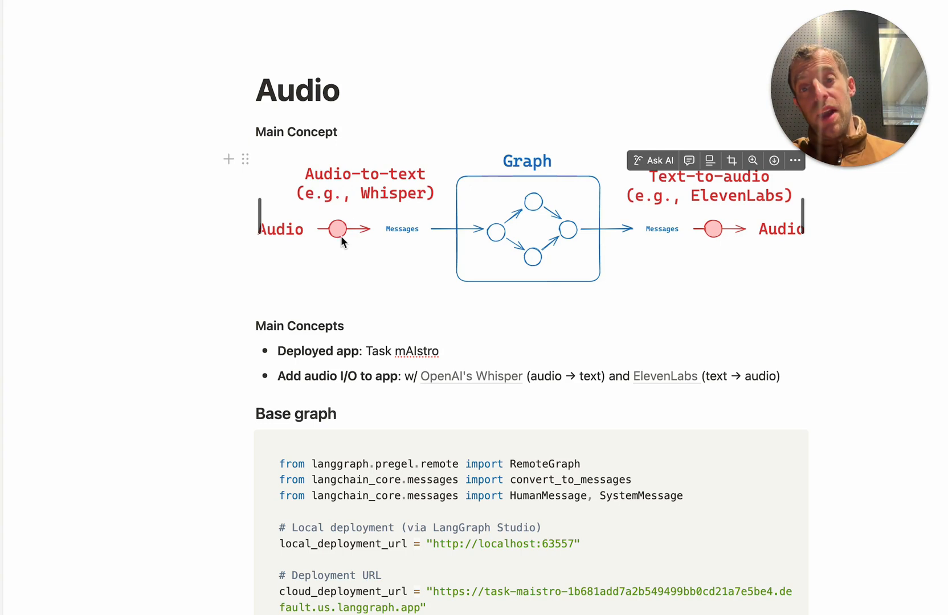
{"action": "mouse_move", "coordinate": [762, 285]}
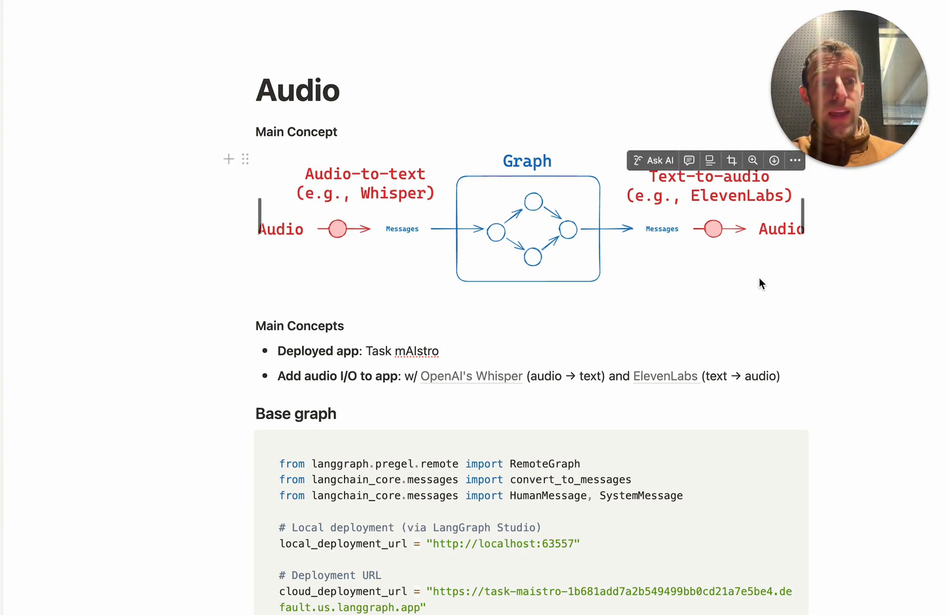
{"action": "mouse_move", "coordinate": [723, 319]}
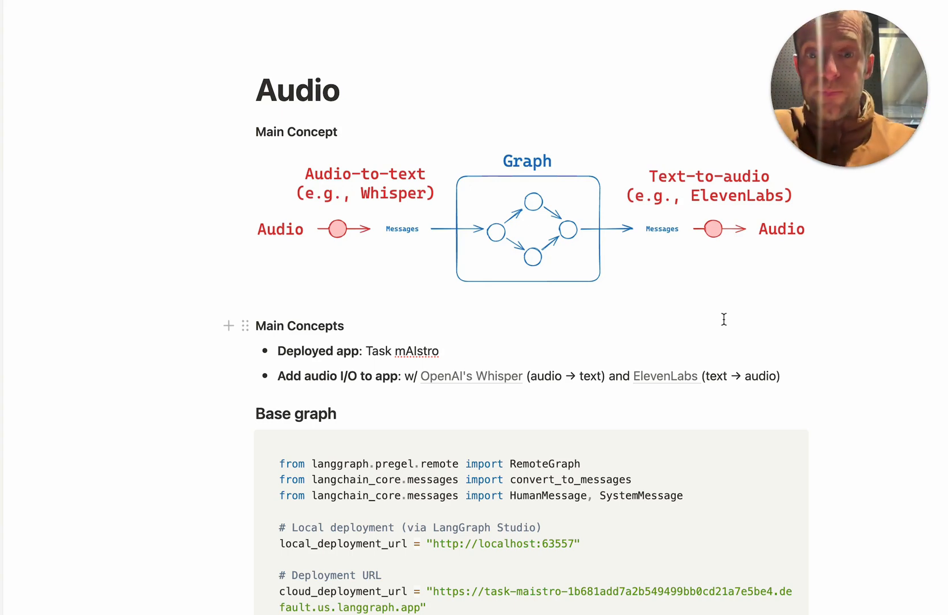
{"action": "scroll", "scroll_direction": "down", "scroll_amount": 3}
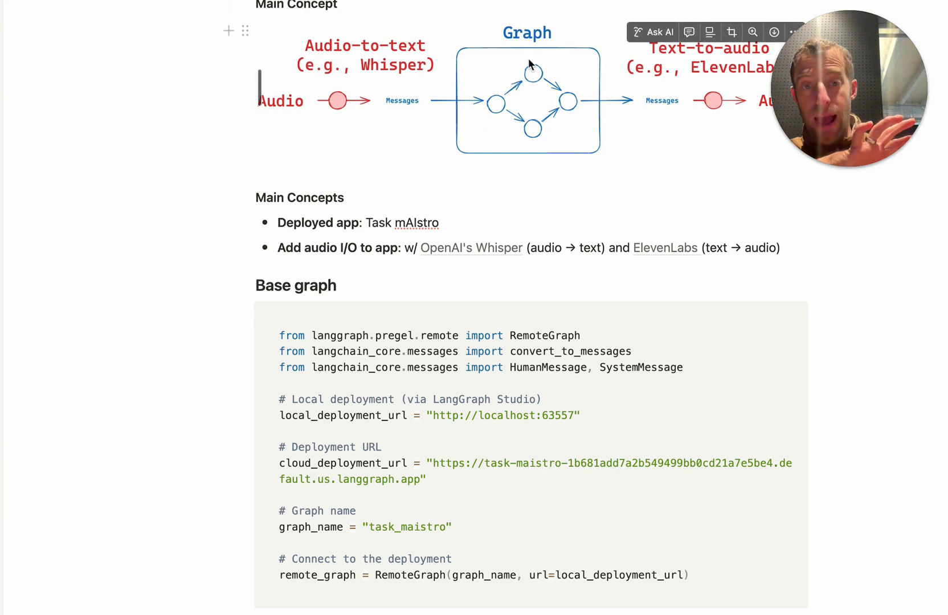
{"action": "mouse_move", "coordinate": [534, 123]}
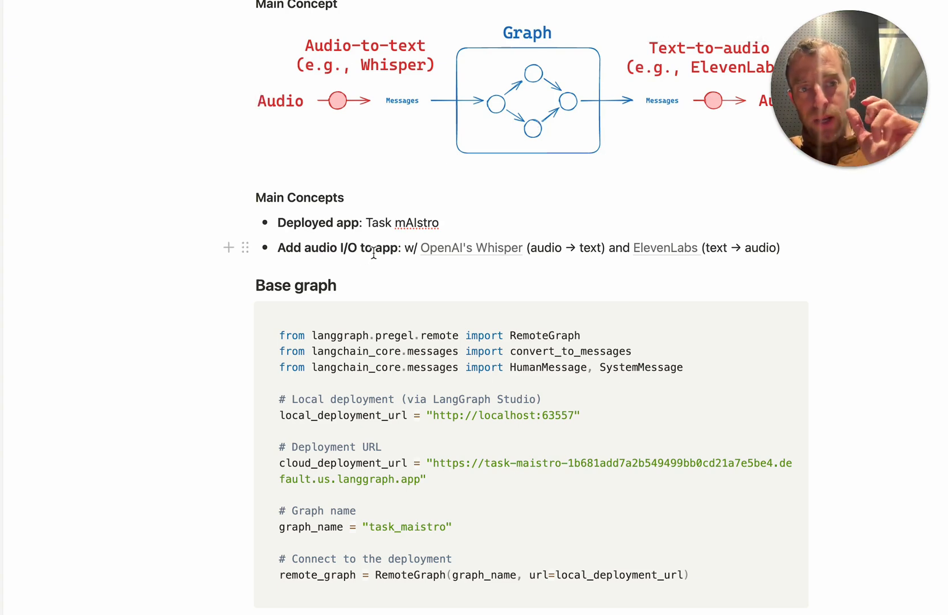
{"action": "mouse_move", "coordinate": [424, 256]}
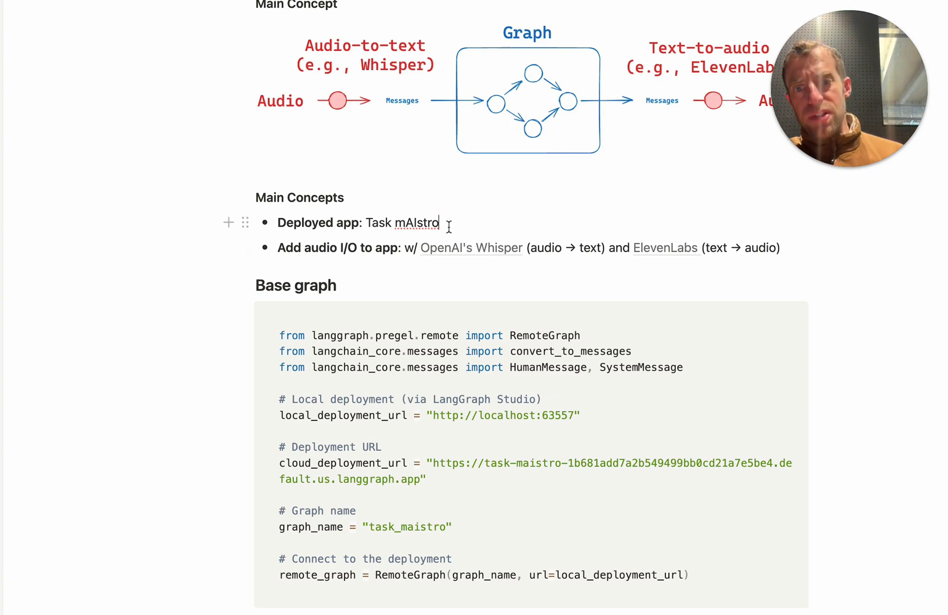
{"action": "triple_click", "coordinate": [357, 223]}
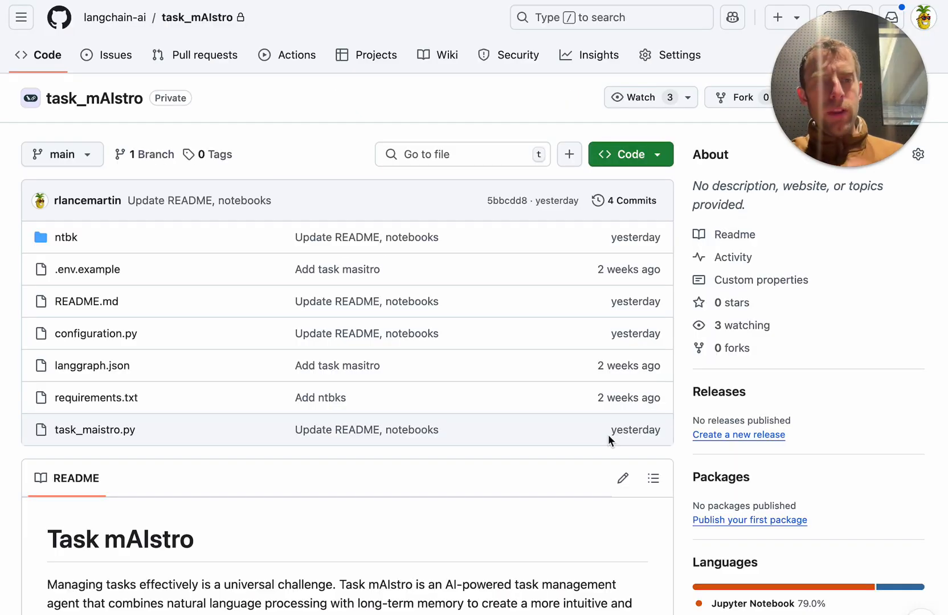
Scroll through the task_mAIstro README features and Quickstart steps
{"action": "scroll", "scroll_direction": "down", "scroll_amount": 3}
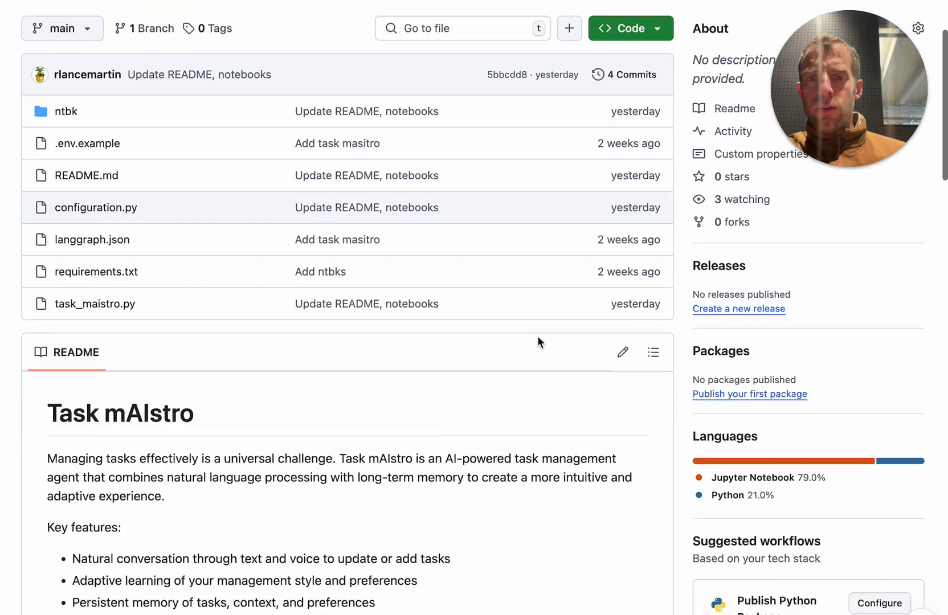
{"action": "scroll", "scroll_direction": "down", "scroll_amount": 3}
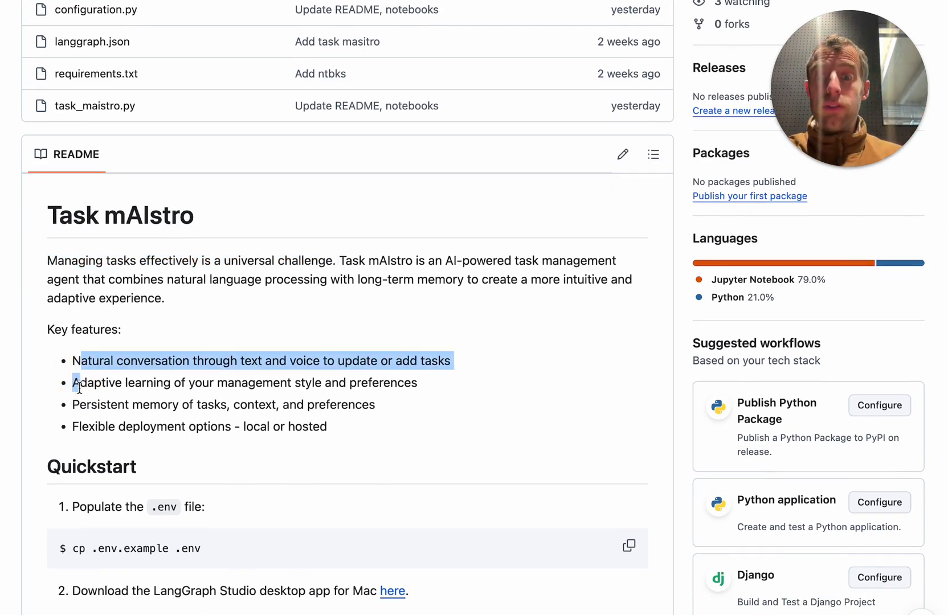
{"action": "scroll", "scroll_direction": "down", "scroll_amount": 3}
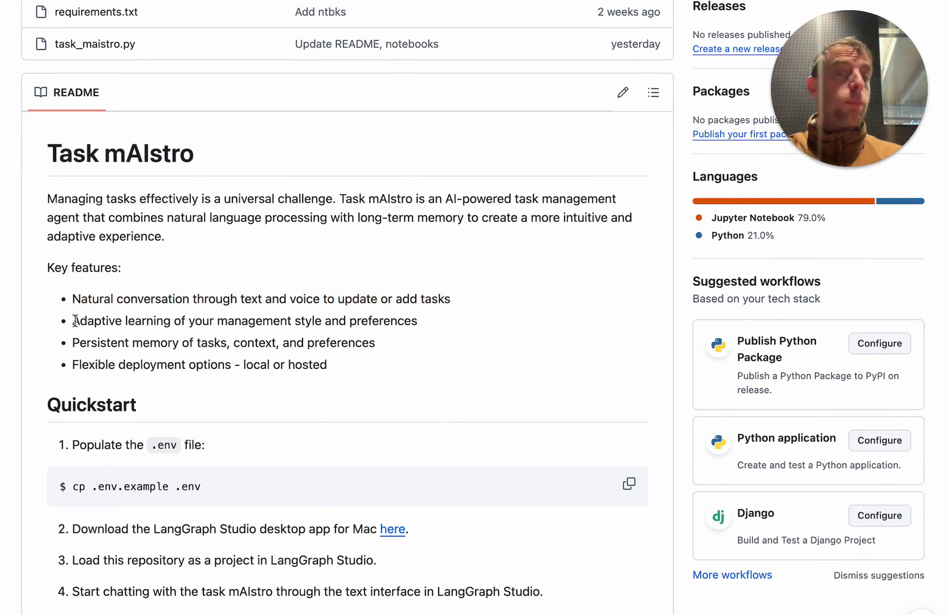
{"action": "scroll", "scroll_direction": "down", "scroll_amount": 3}
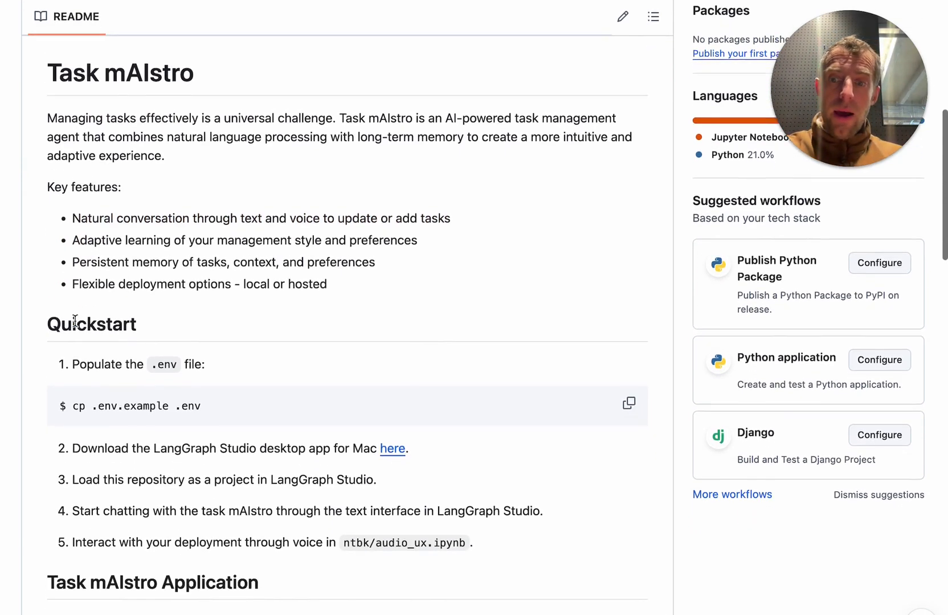
{"action": "scroll", "scroll_direction": "down", "scroll_amount": 3}
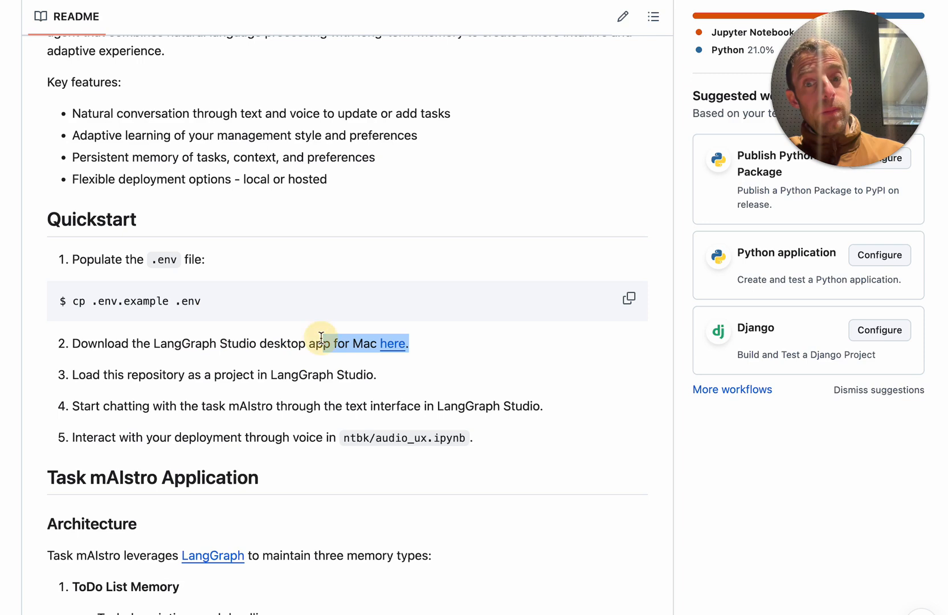
{"action": "mouse_move", "coordinate": [394, 344]}
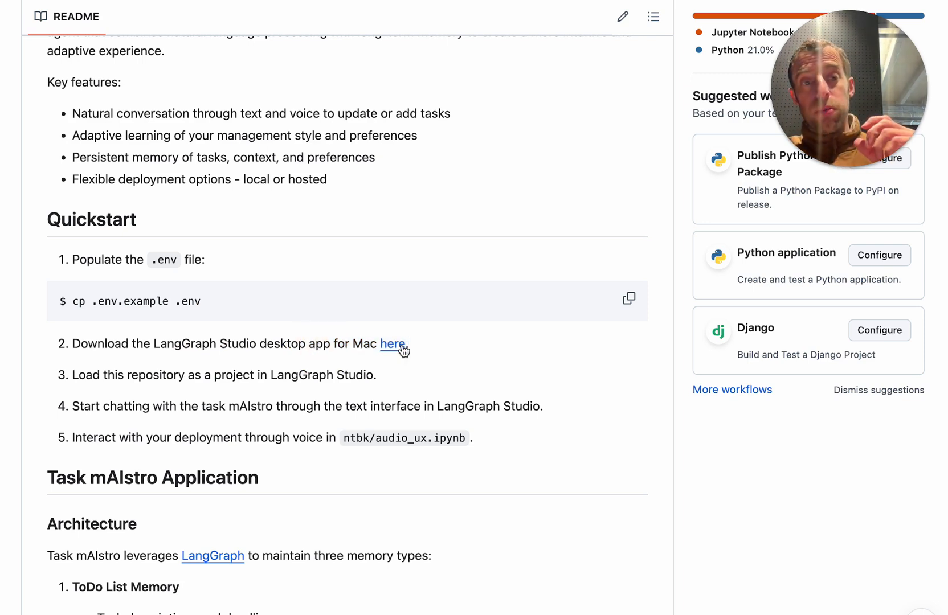
{"action": "scroll", "scroll_direction": "up", "scroll_amount": 3}
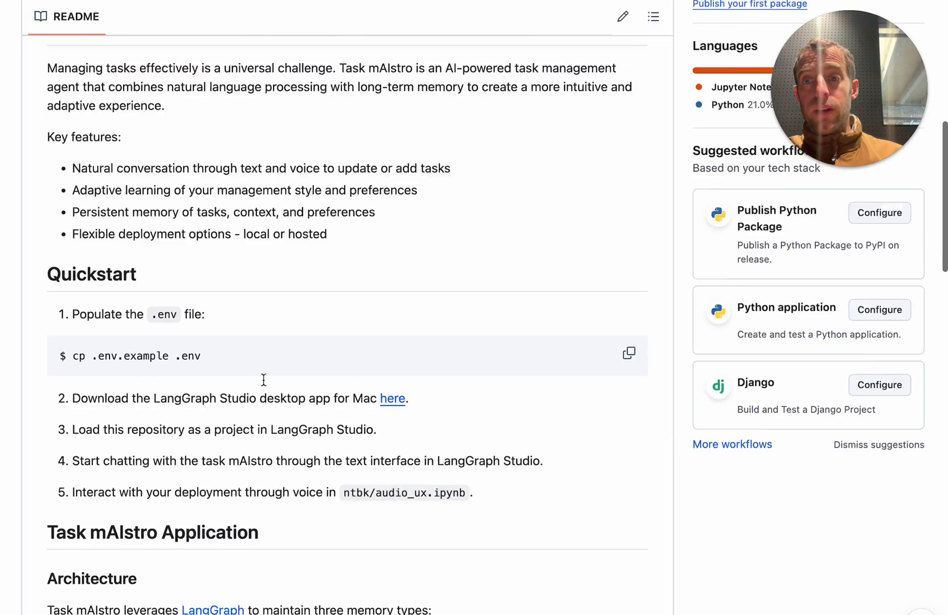
{"action": "scroll", "scroll_direction": "up", "scroll_amount": 3}
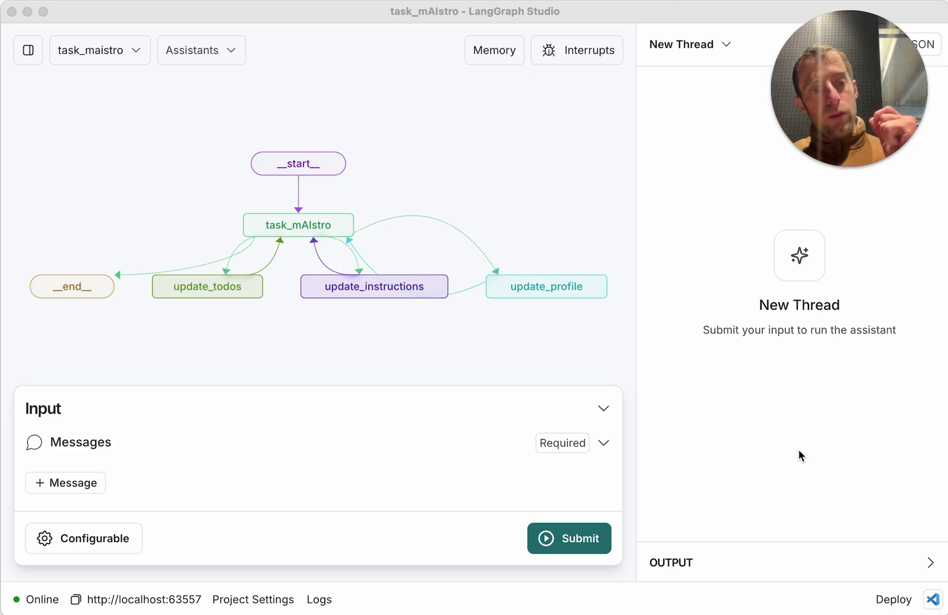
{"action": "mouse_move", "coordinate": [585, 334]}
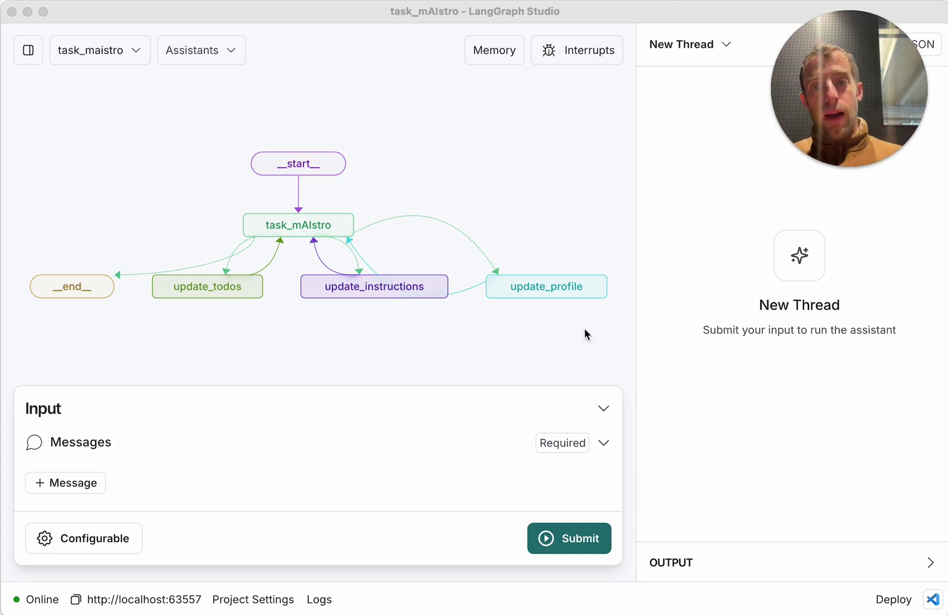
{"action": "mouse_move", "coordinate": [475, 221]}
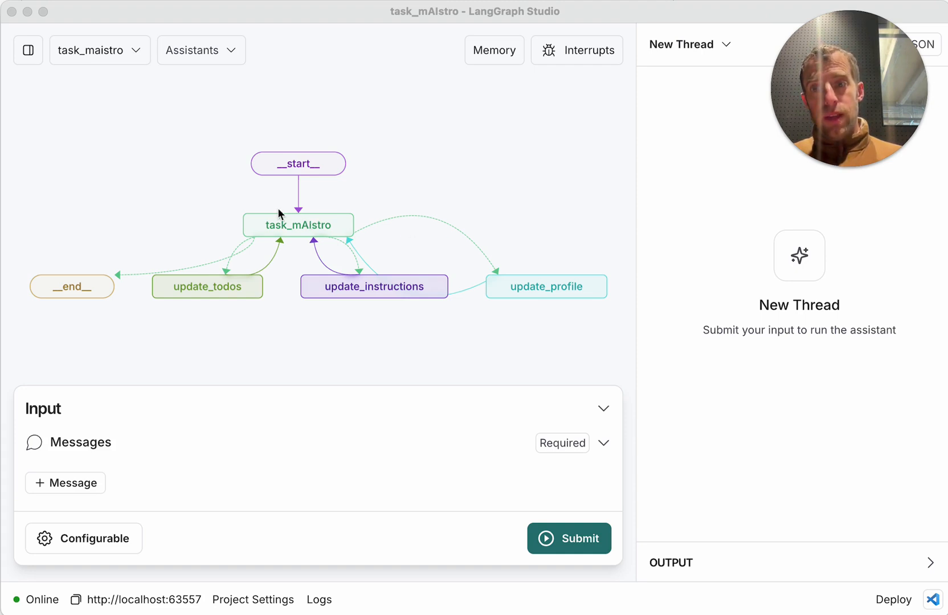
{"action": "mouse_move", "coordinate": [305, 234]}
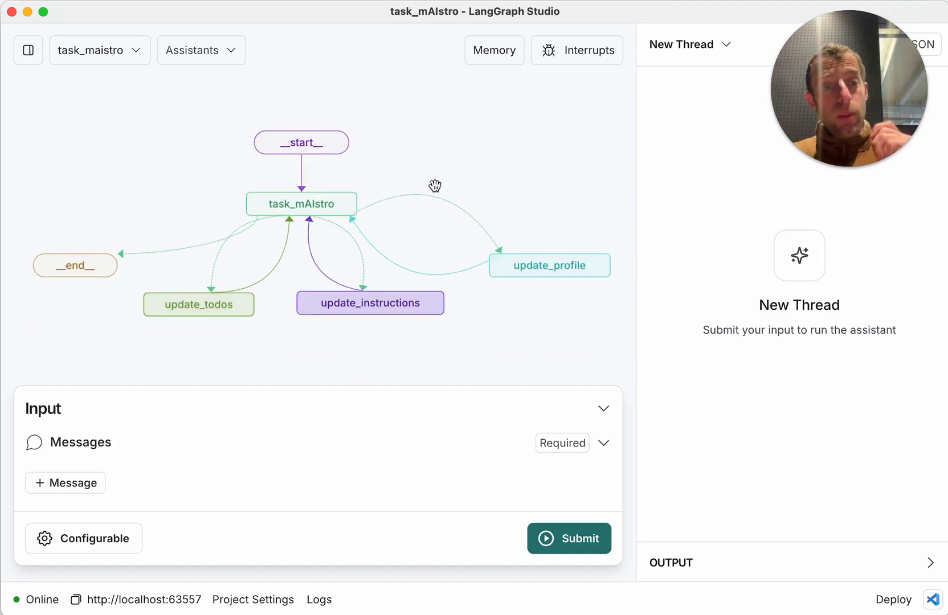
{"action": "mouse_move", "coordinate": [135, 599]}
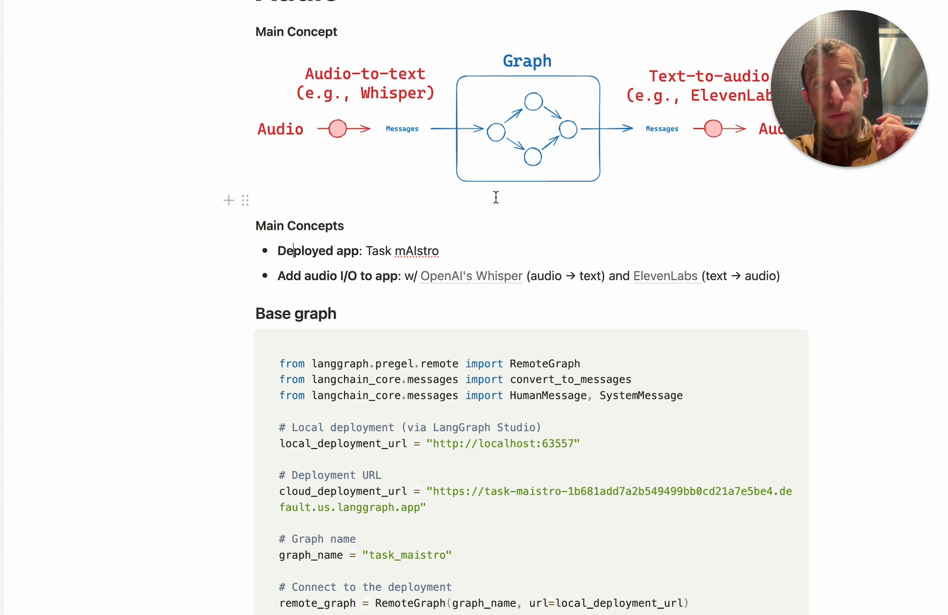
{"action": "mouse_move", "coordinate": [445, 447]}
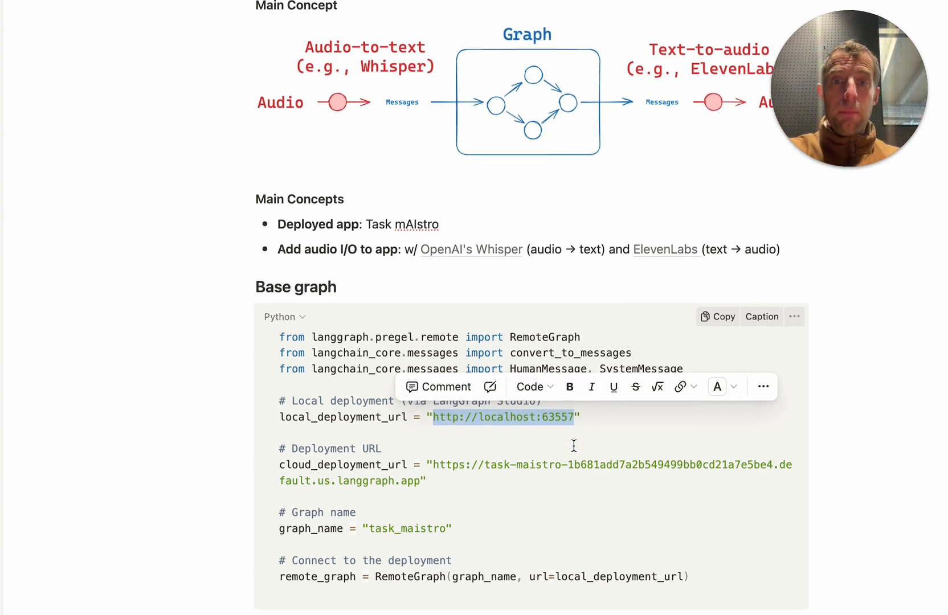
{"action": "mouse_move", "coordinate": [728, 109]}
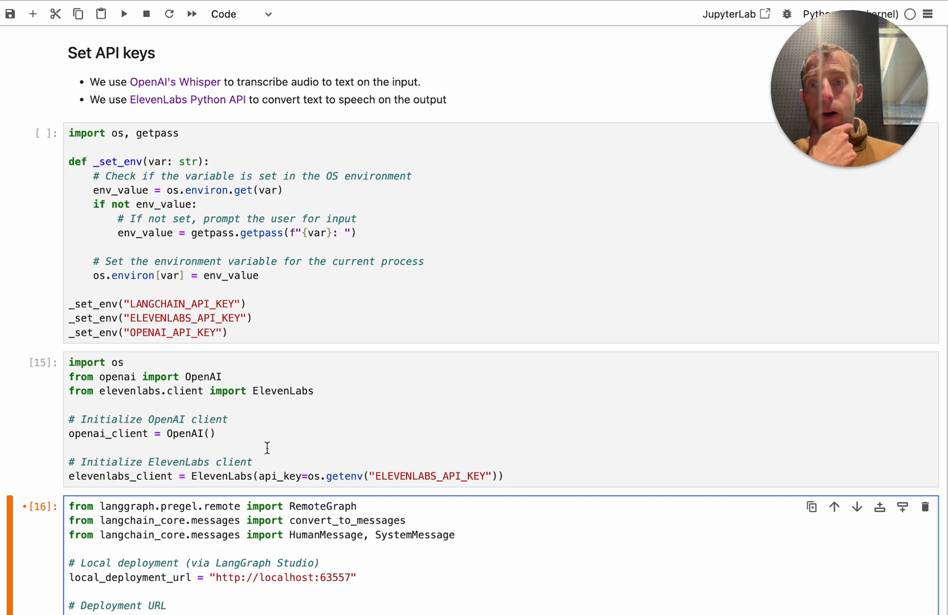
{"action": "mouse_move", "coordinate": [187, 81]}
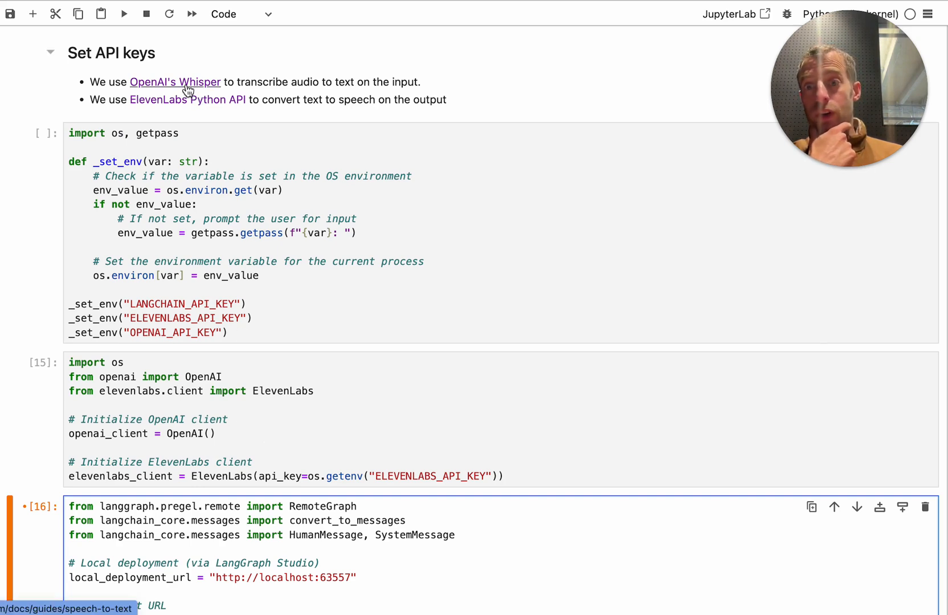
{"action": "mouse_move", "coordinate": [187, 100]}
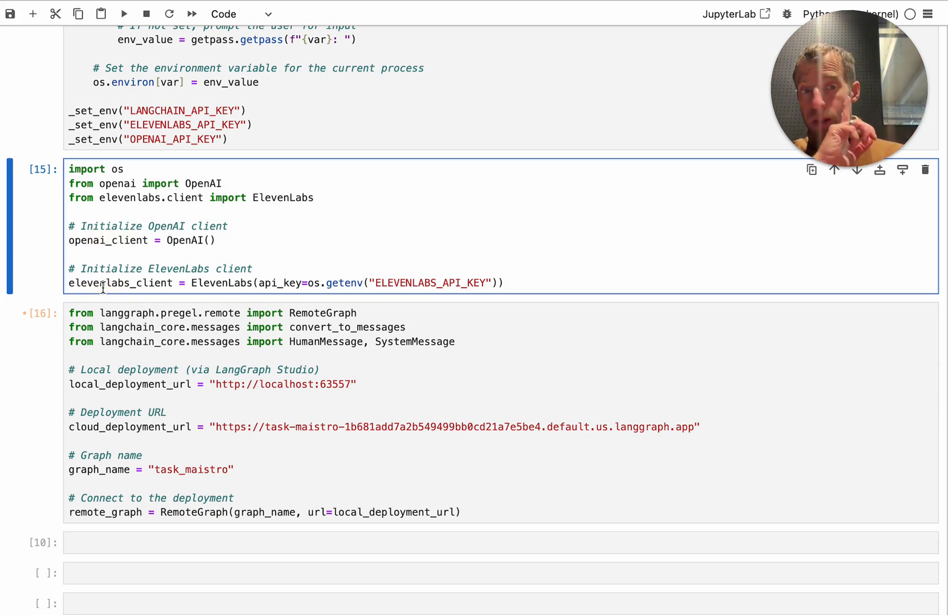
Re-run the RemoteGraph cell pointing task_maistro at local_deployment_url
{"action": "scroll", "scroll_direction": "up", "scroll_amount": 3}
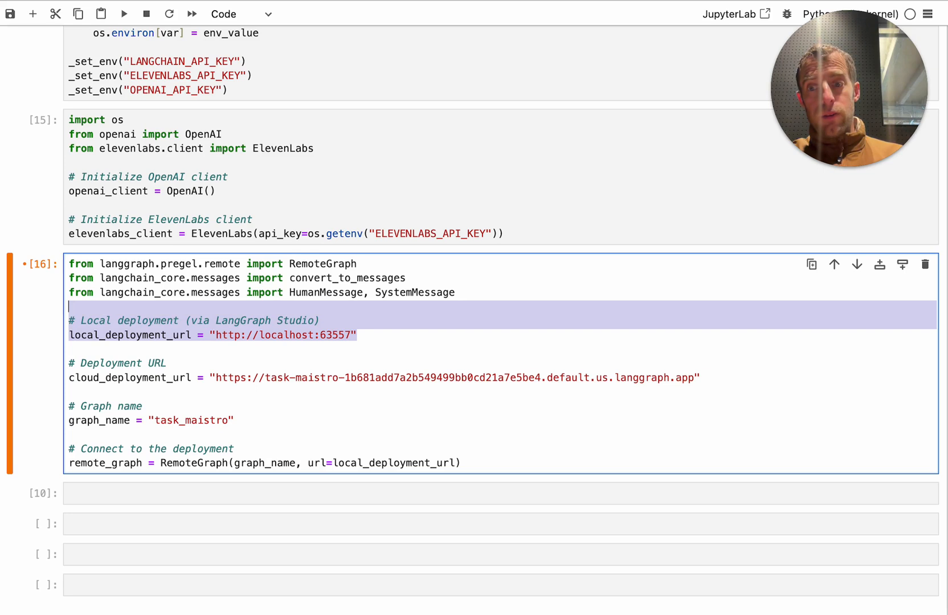
{"action": "left_click", "coordinate": [270, 427]}
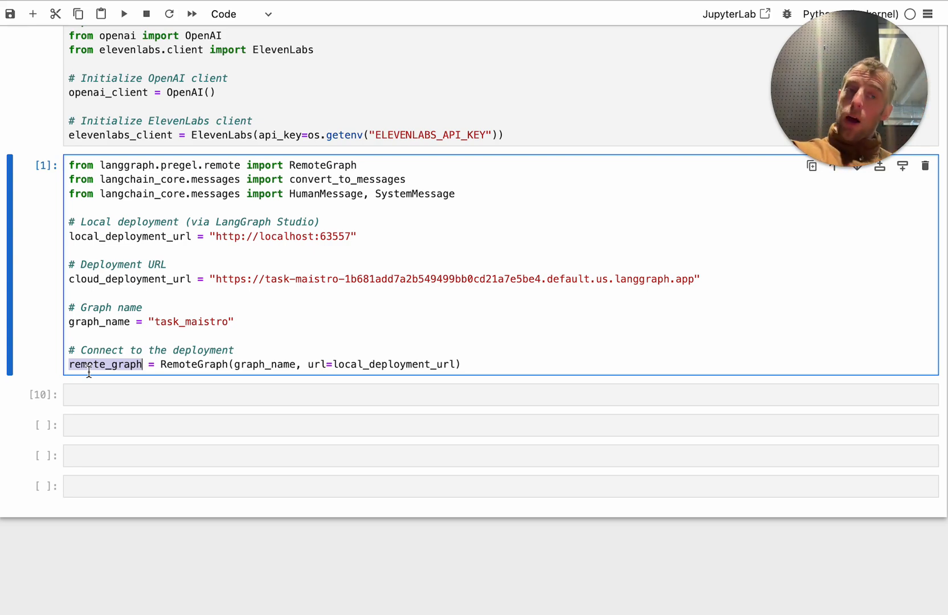
{"action": "left_click", "coordinate": [105, 395]}
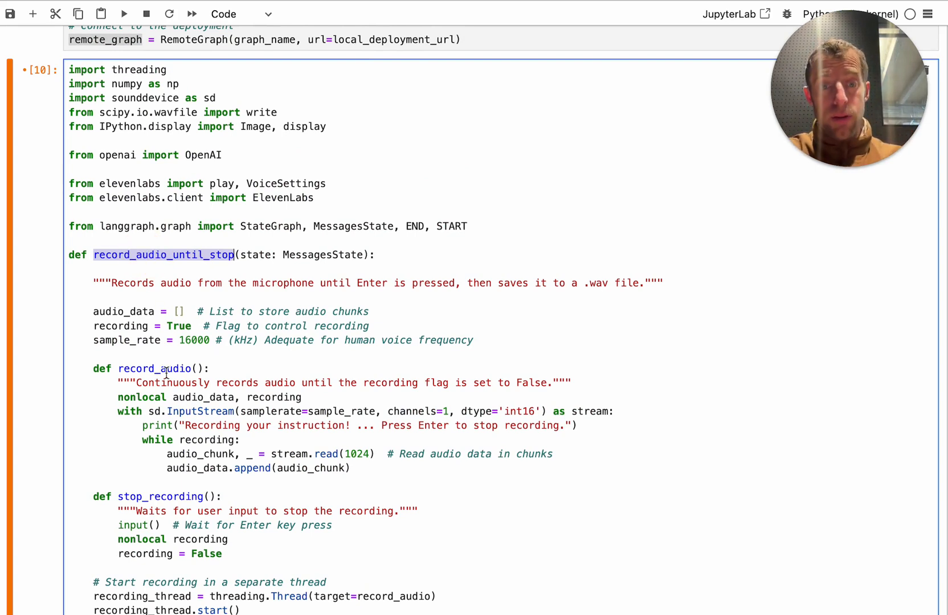
{"action": "scroll", "scroll_direction": "down", "scroll_amount": 3}
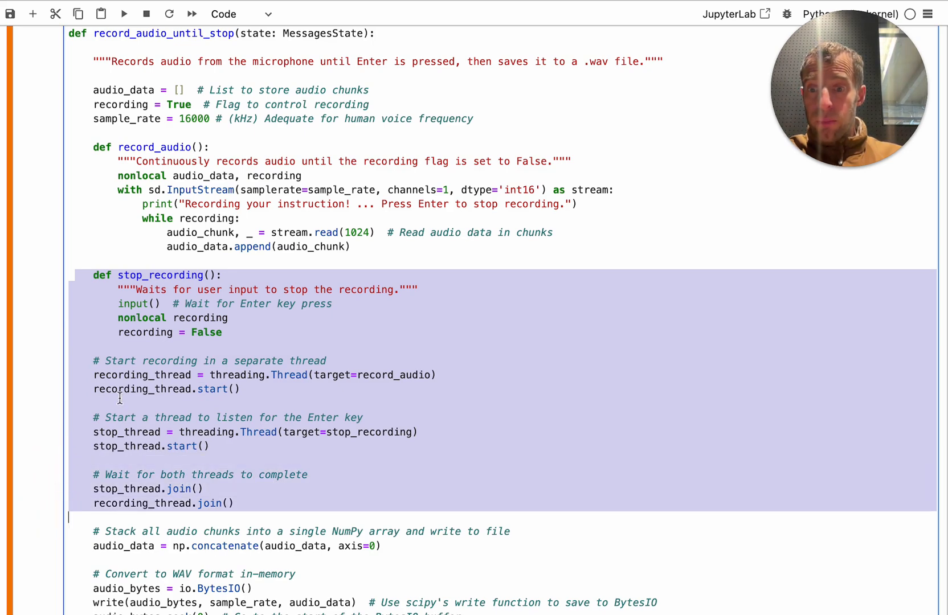
{"action": "scroll", "scroll_direction": "down", "scroll_amount": 3}
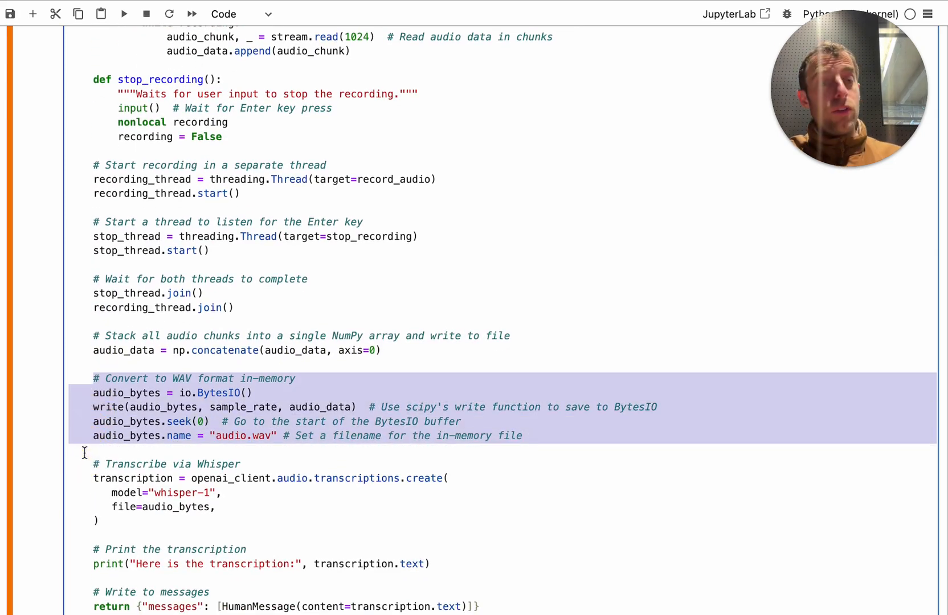
{"action": "scroll", "scroll_direction": "up", "scroll_amount": 3}
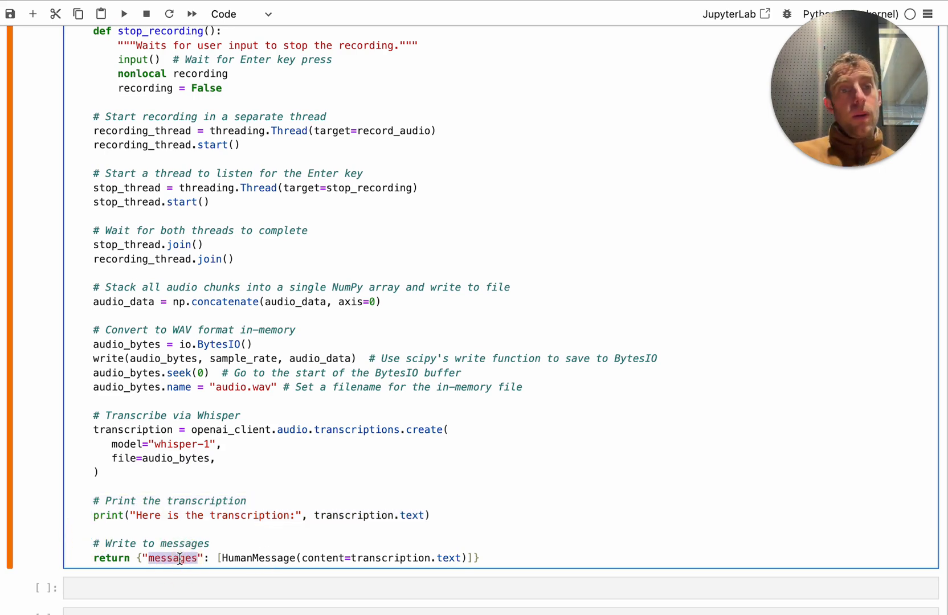
{"action": "scroll", "scroll_direction": "down", "scroll_amount": 3}
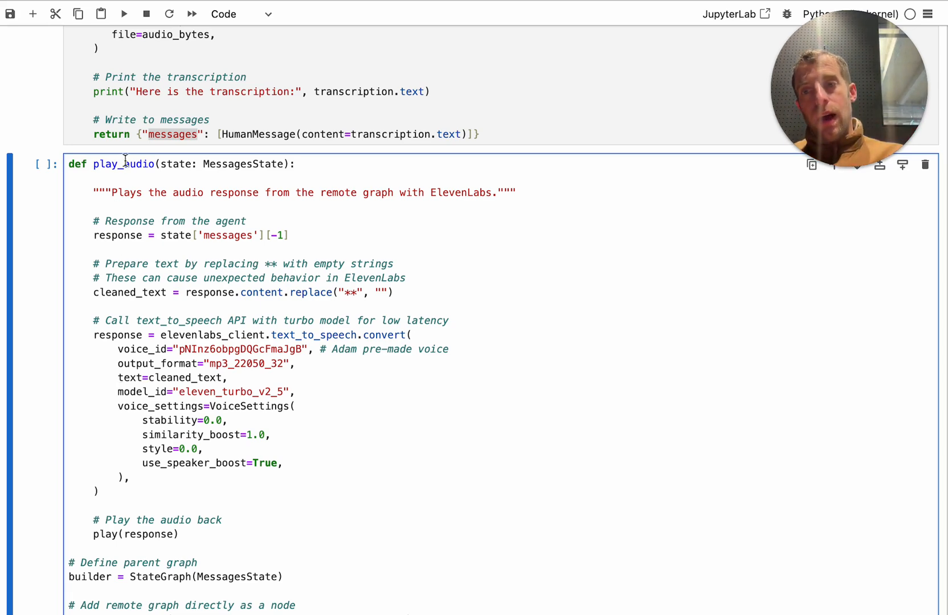
{"action": "double_click", "coordinate": [123, 164]}
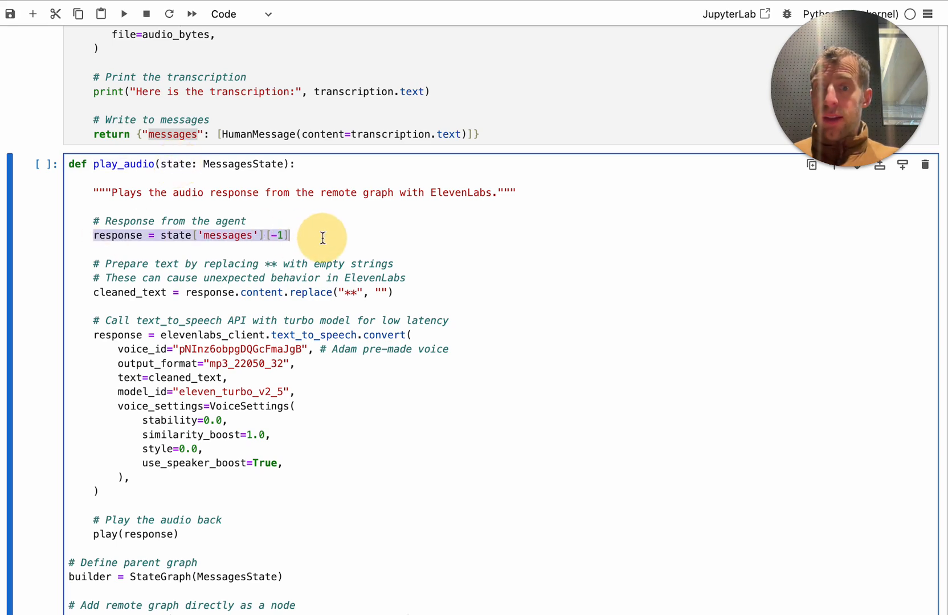
{"action": "mouse_move", "coordinate": [57, 309]}
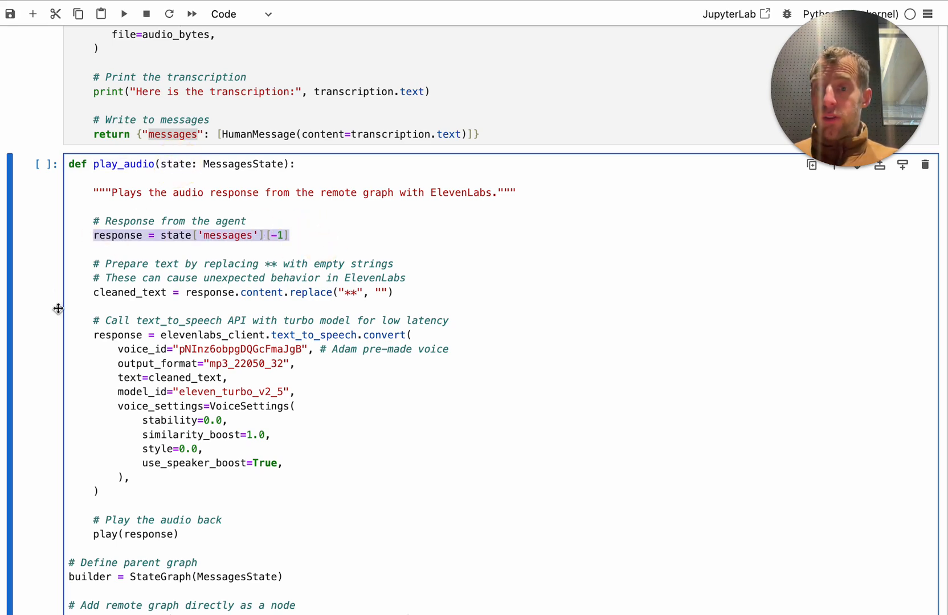
{"action": "left_click", "coordinate": [103, 326]}
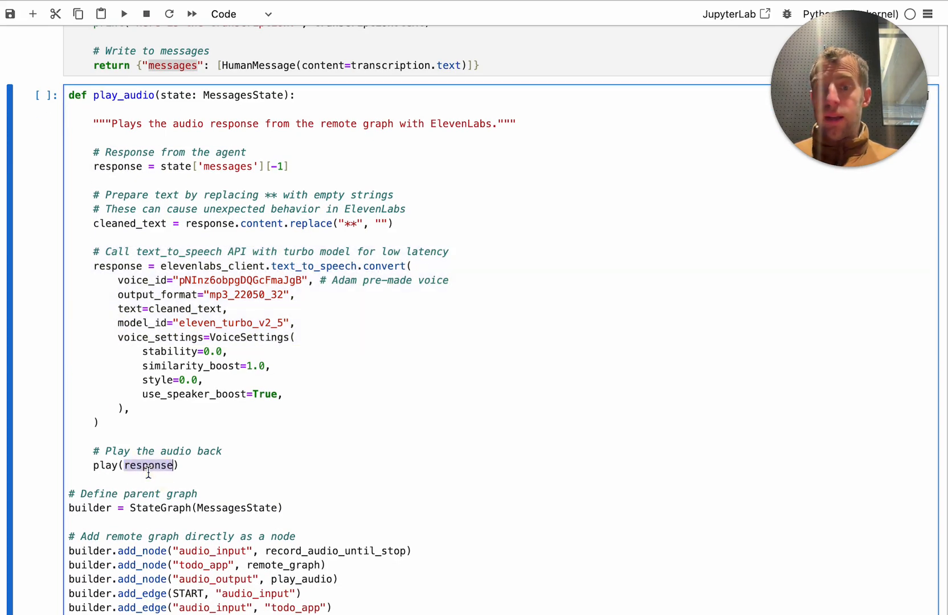
{"action": "scroll", "scroll_direction": "down", "scroll_amount": 3}
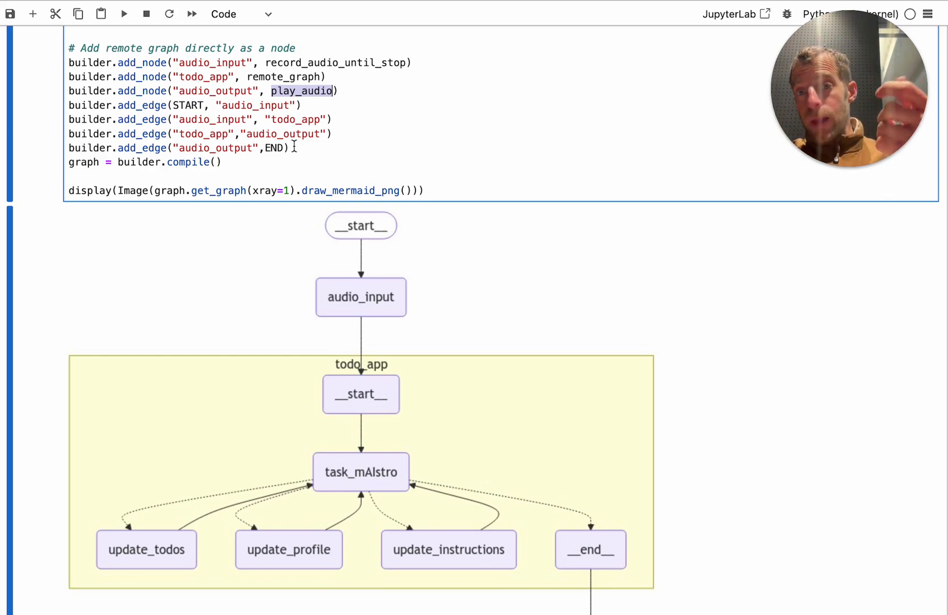
Scroll through the compiled Mermaid diagram from audio_input to audio_output and __end__
{"action": "scroll", "scroll_direction": "down", "scroll_amount": 3}
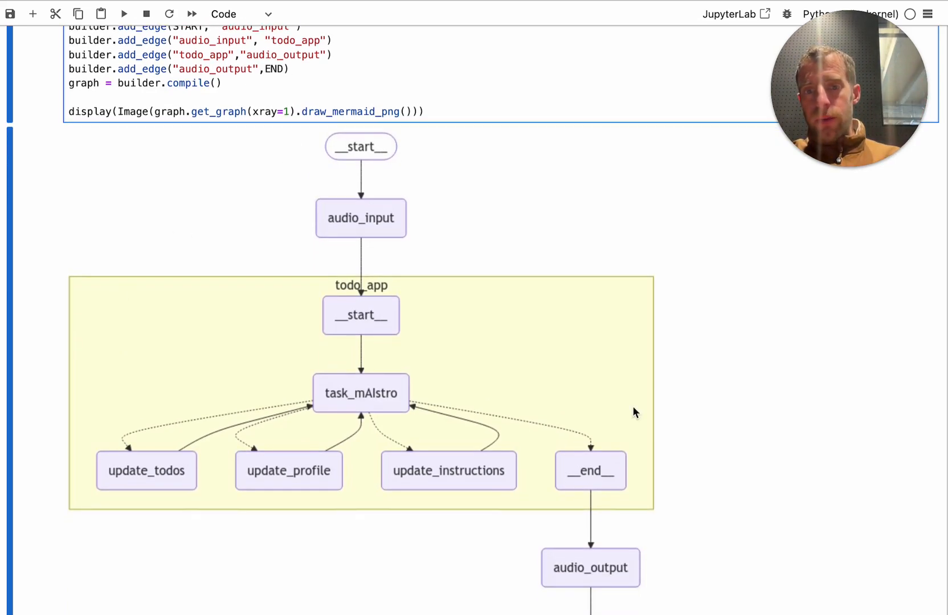
{"action": "mouse_move", "coordinate": [289, 255]}
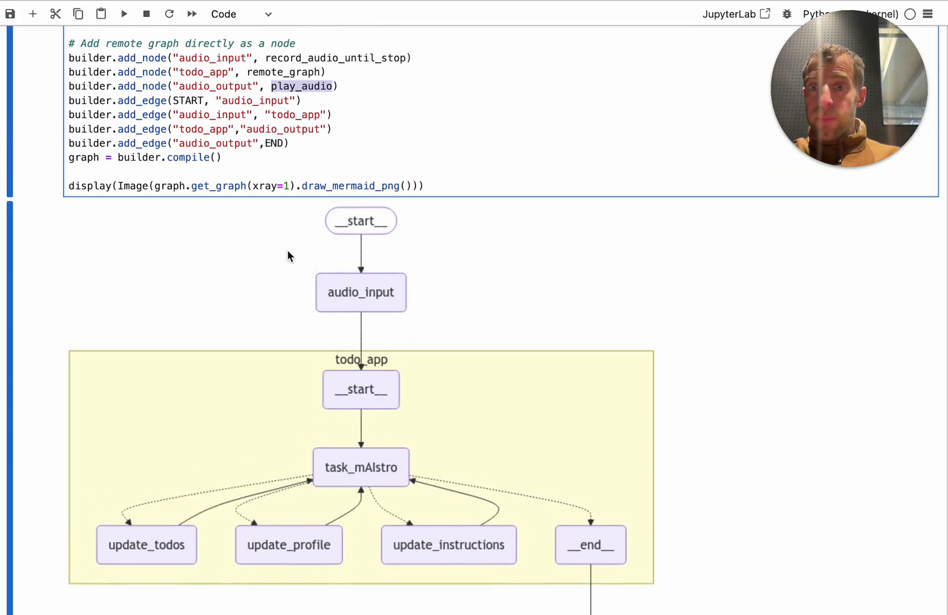
{"action": "scroll", "scroll_direction": "up", "scroll_amount": 3}
{"action": "type", "text": "remote"}
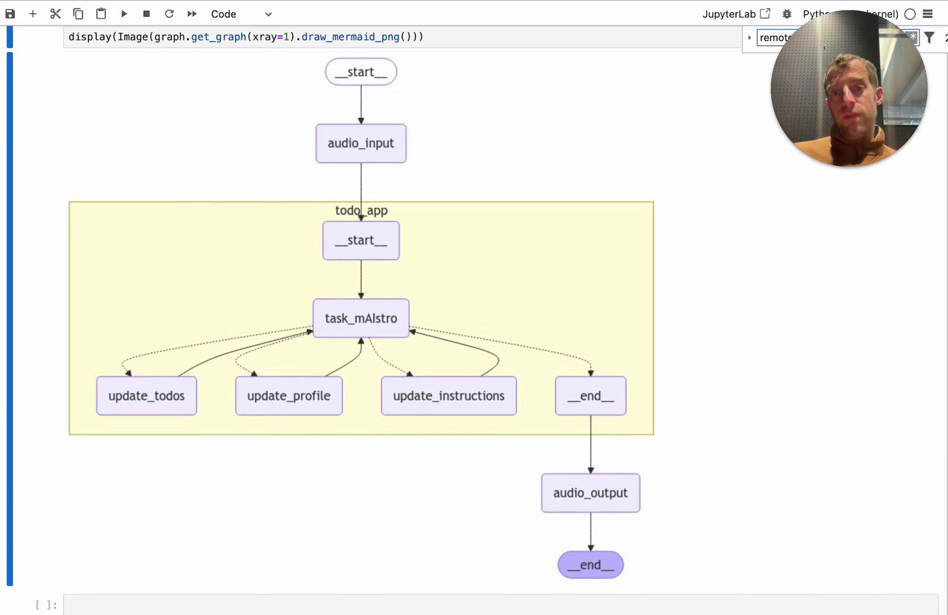
{"action": "mouse_move", "coordinate": [477, 324]}
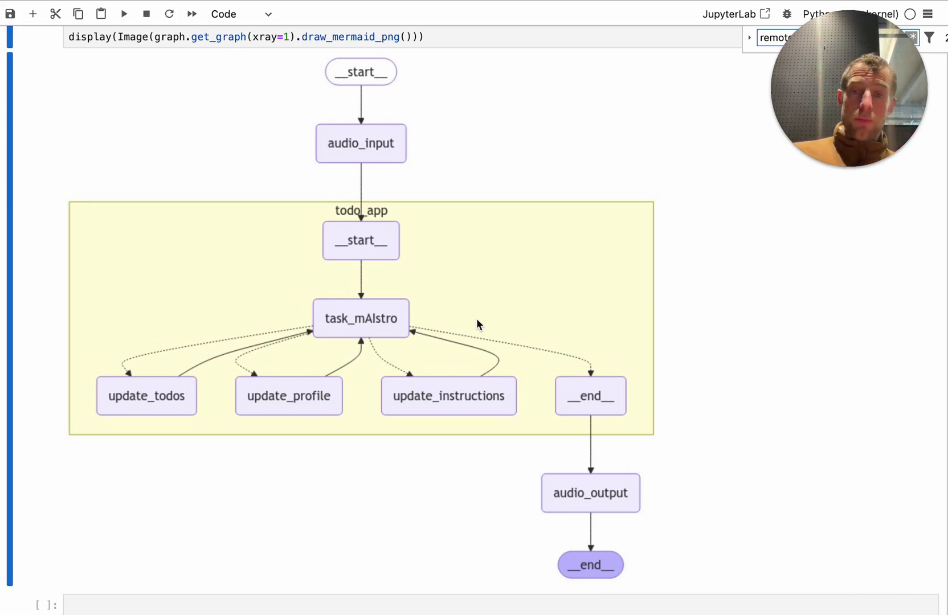
{"action": "scroll", "scroll_direction": "down", "scroll_amount": 3}
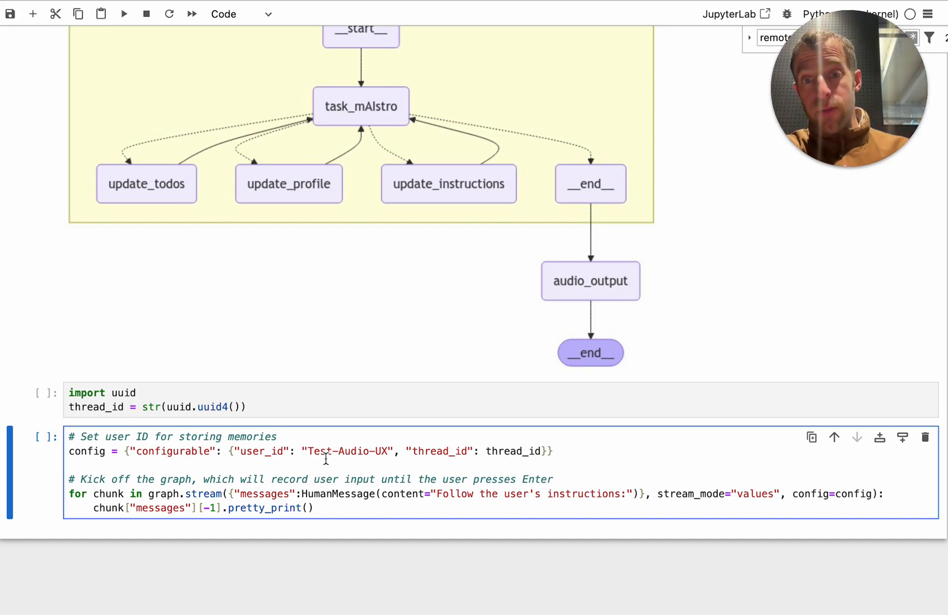
Run the streaming voice cell and speak 'take out the garbage by Friday'
{"action": "scroll", "scroll_direction": "up", "scroll_amount": 3}
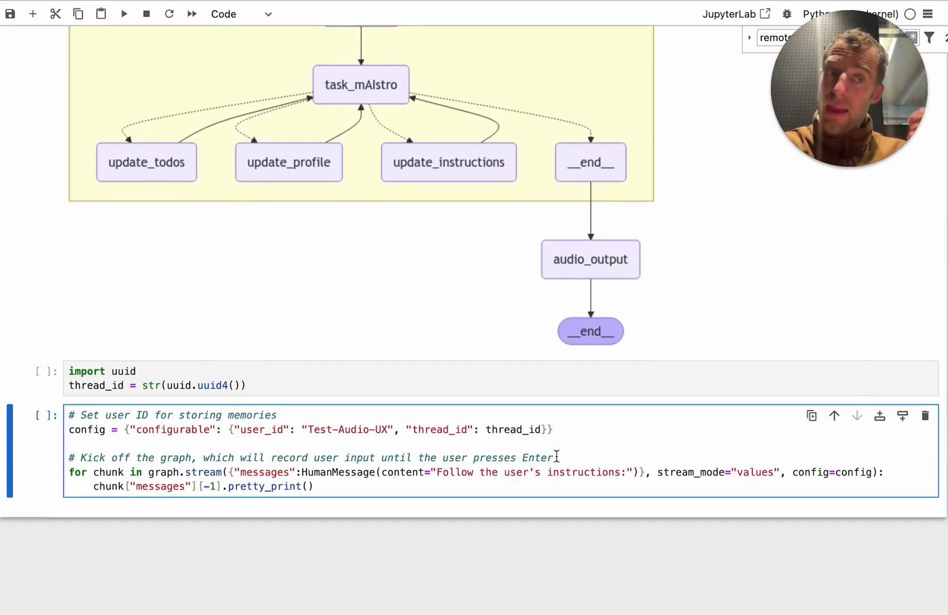
{"action": "mouse_move", "coordinate": [304, 470]}
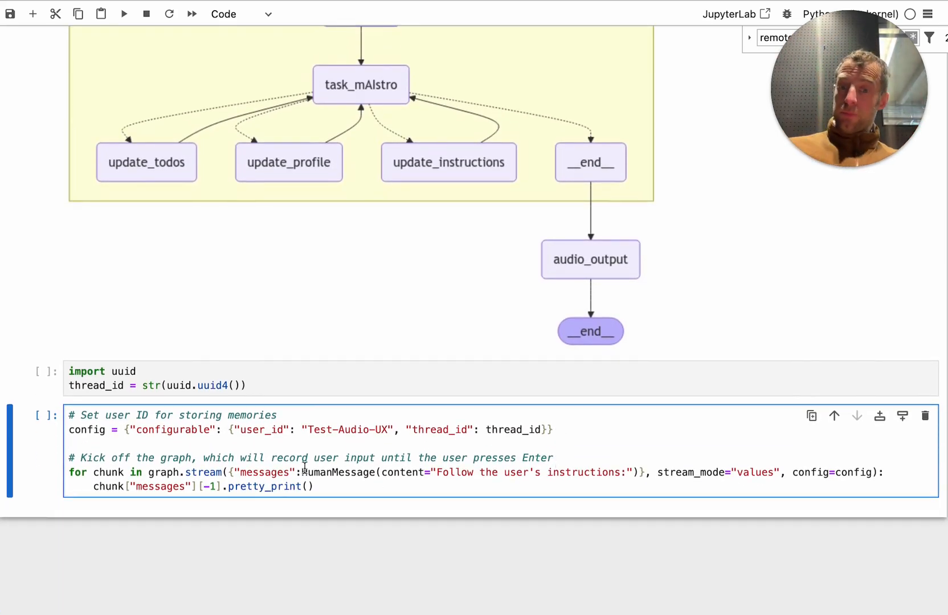
{"action": "left_click", "coordinate": [125, 13]}
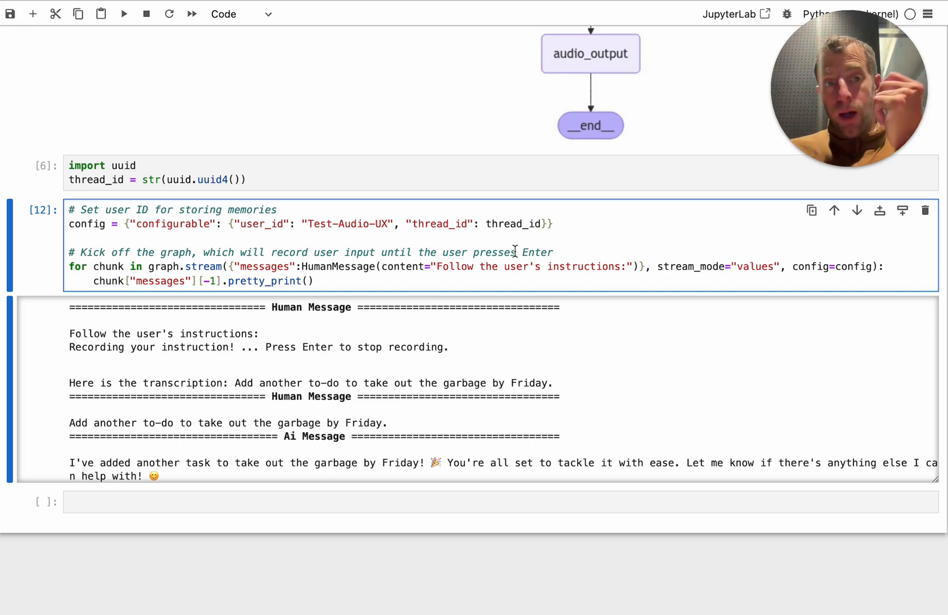
{"action": "scroll", "scroll_direction": "up", "scroll_amount": 3}
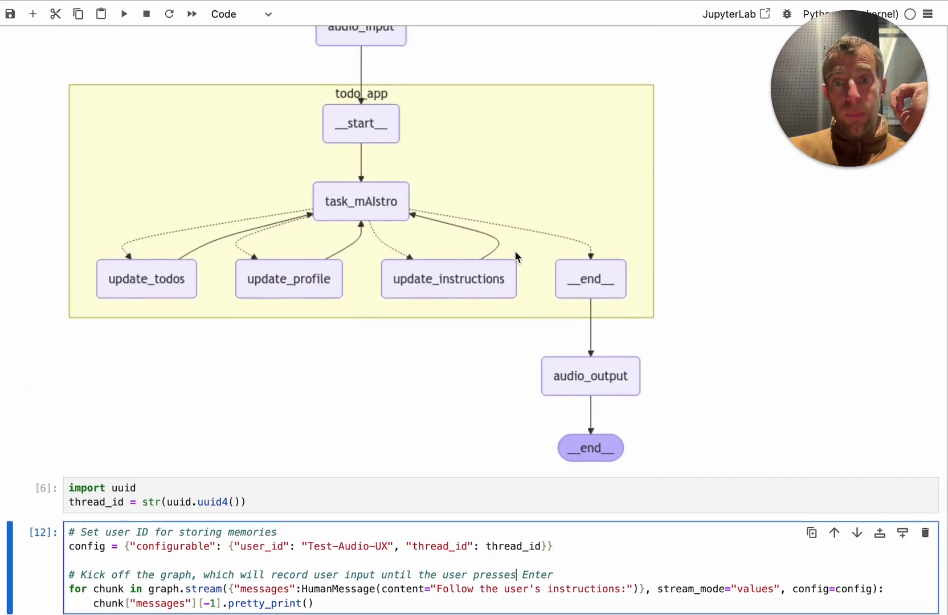
{"action": "scroll", "scroll_direction": "up", "scroll_amount": 3}
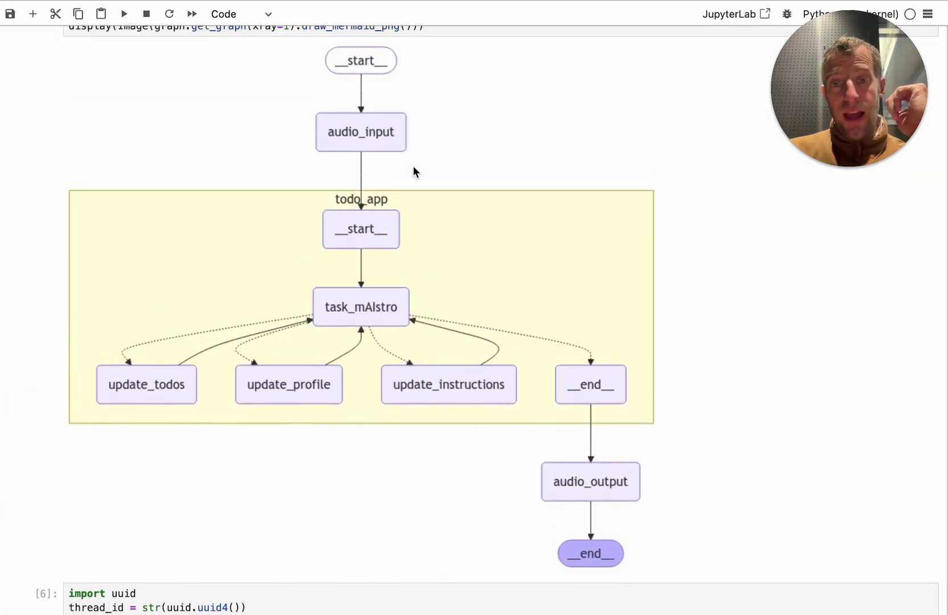
{"action": "mouse_move", "coordinate": [664, 518]}
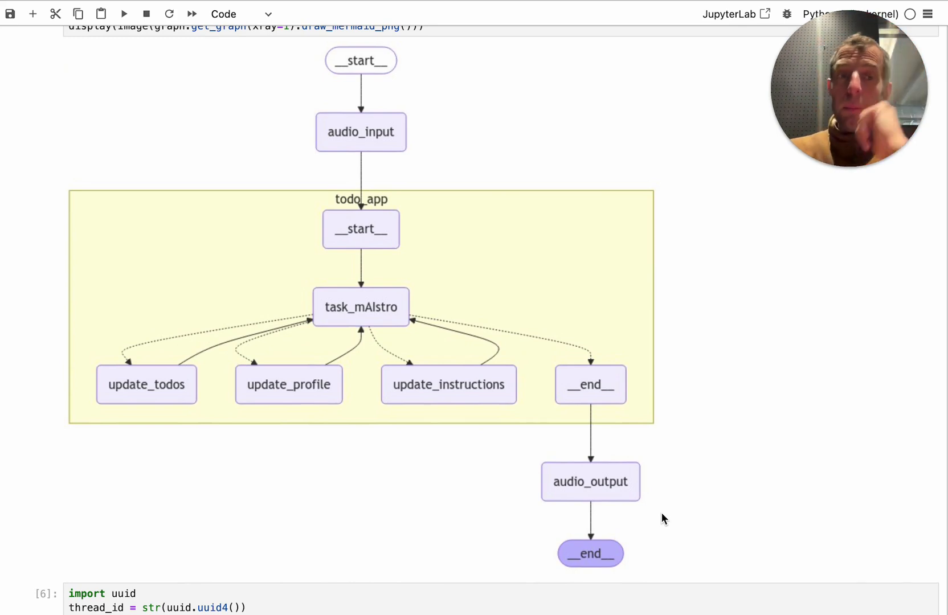
{"action": "scroll", "scroll_direction": "down", "scroll_amount": 3}
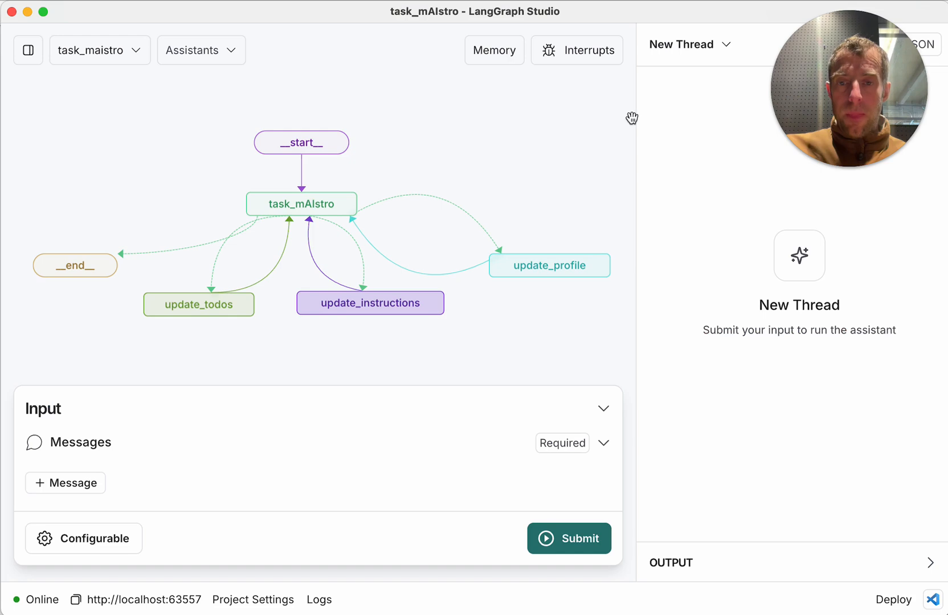
{"action": "mouse_move", "coordinate": [495, 61]}
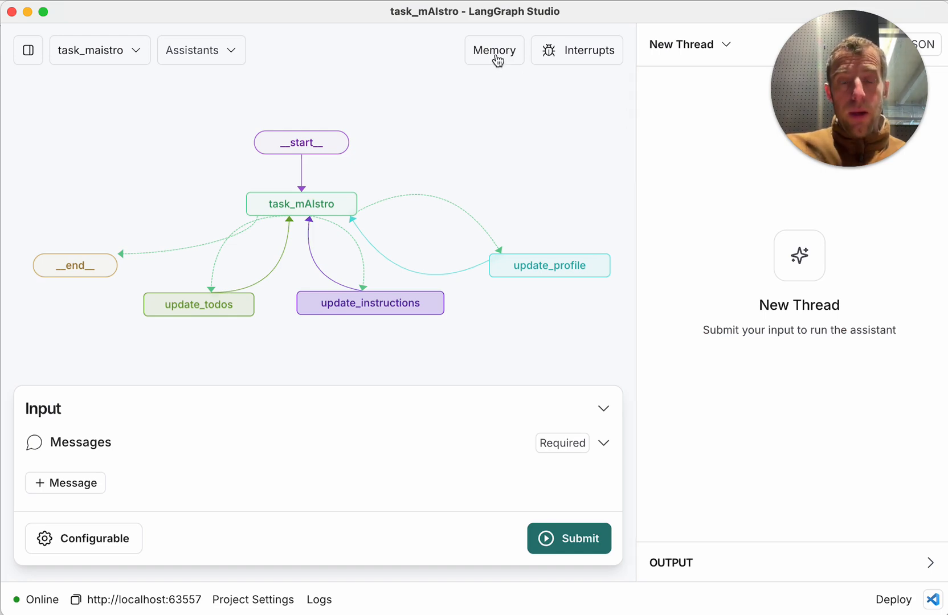
Open Memory and view the Test-Audio-UX profile under instructions > general
{"action": "left_click", "coordinate": [494, 50]}
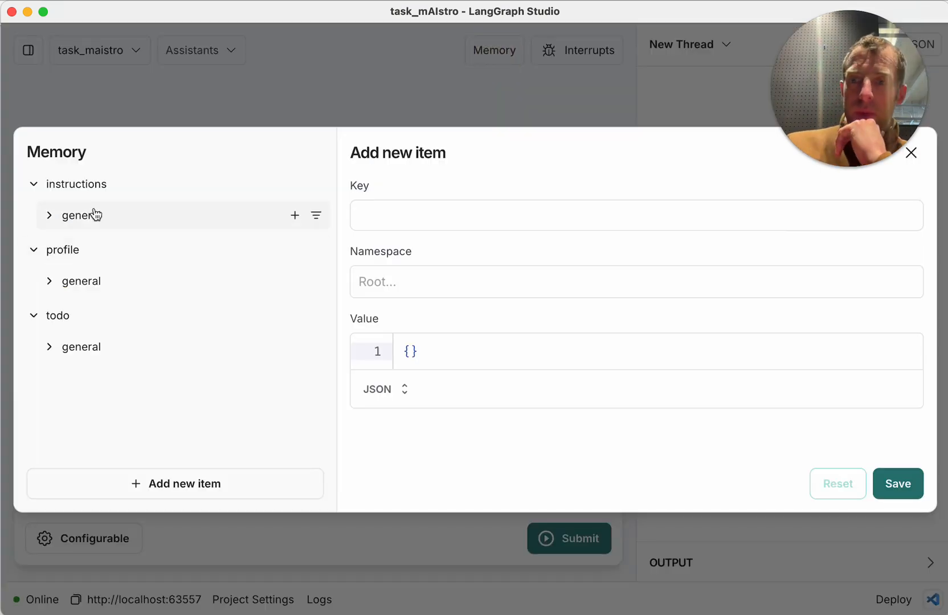
{"action": "left_click", "coordinate": [80, 216]}
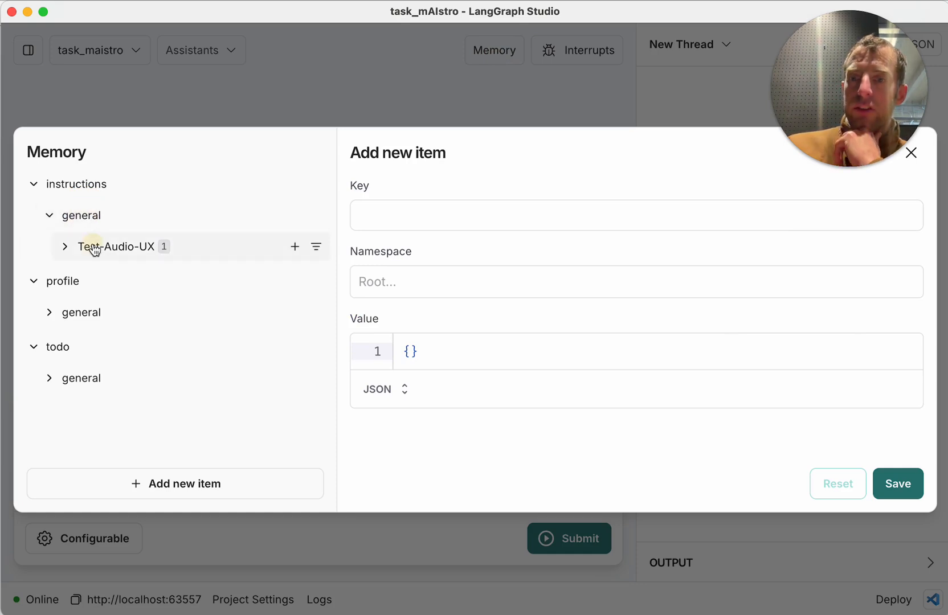
{"action": "left_click", "coordinate": [65, 247]}
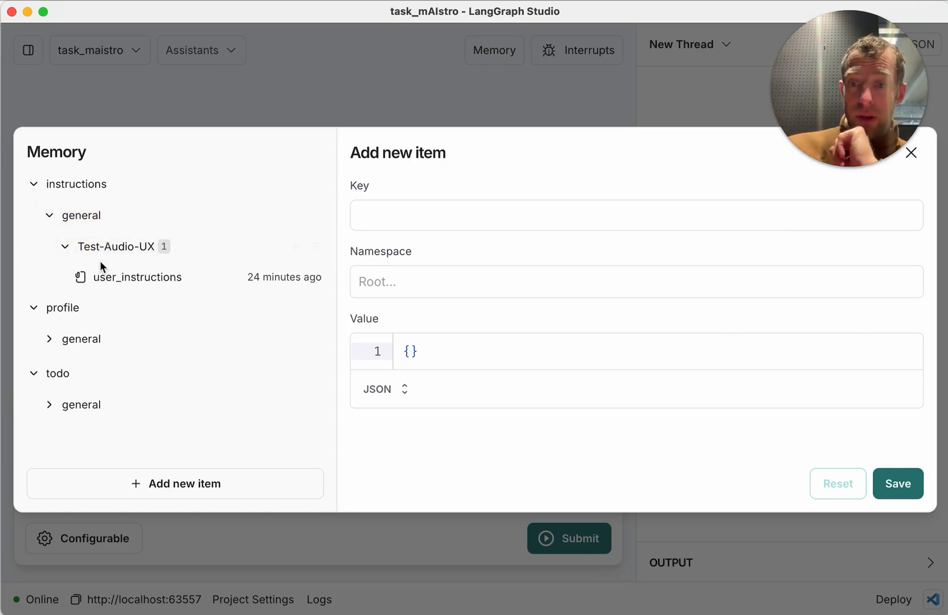
{"action": "left_click", "coordinate": [137, 277]}
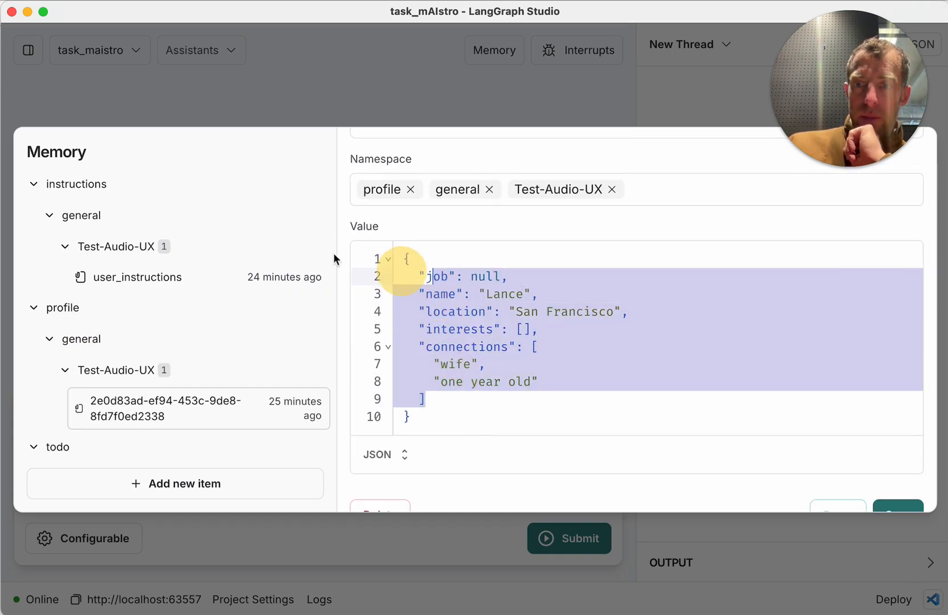
View the user_instructions and to-do memories, including Walk the dog and the garbage task
{"action": "left_click", "coordinate": [138, 277]}
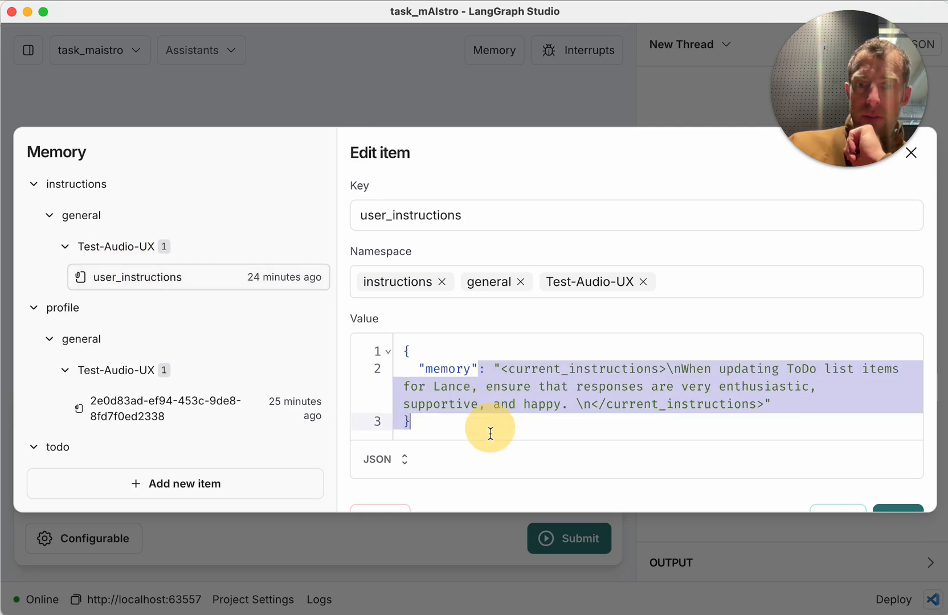
{"action": "scroll", "scroll_direction": "down", "scroll_amount": 3}
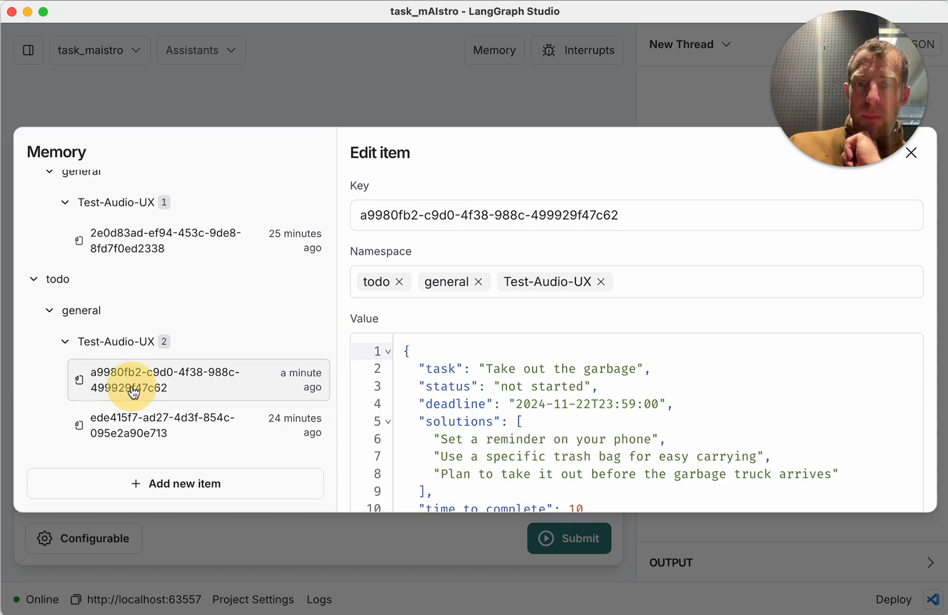
{"action": "left_click", "coordinate": [164, 425]}
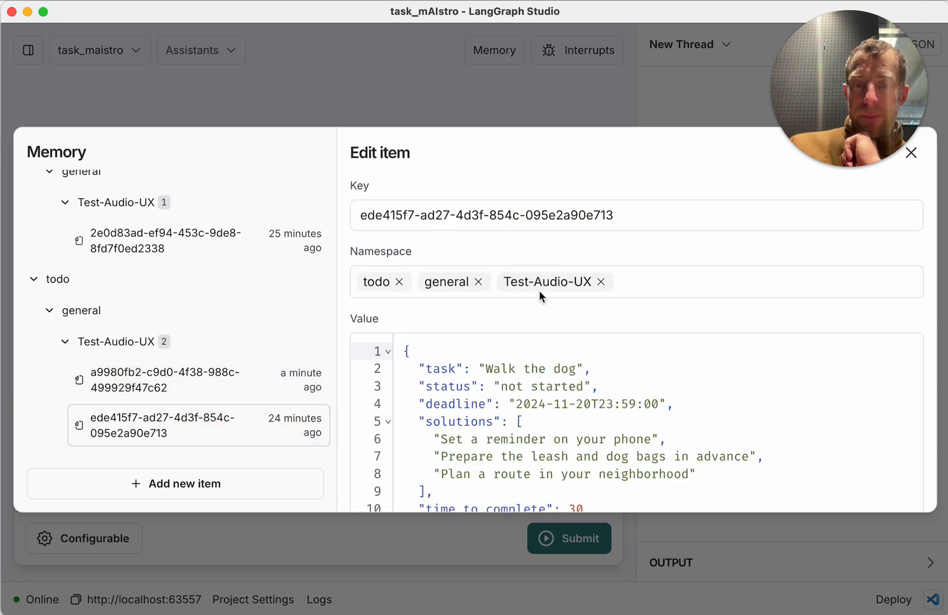
{"action": "scroll", "scroll_direction": "down", "scroll_amount": 3}
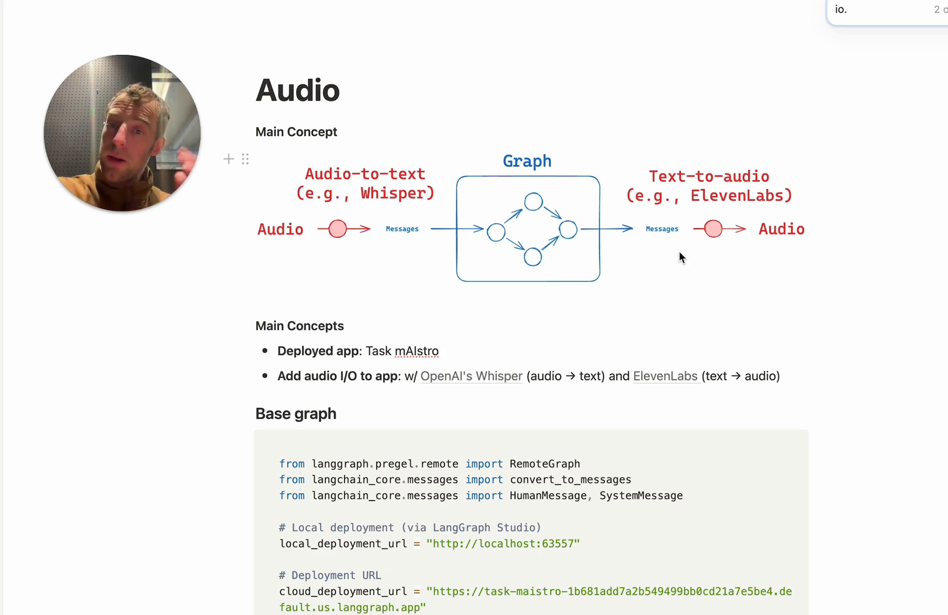
{"action": "mouse_move", "coordinate": [281, 243]}
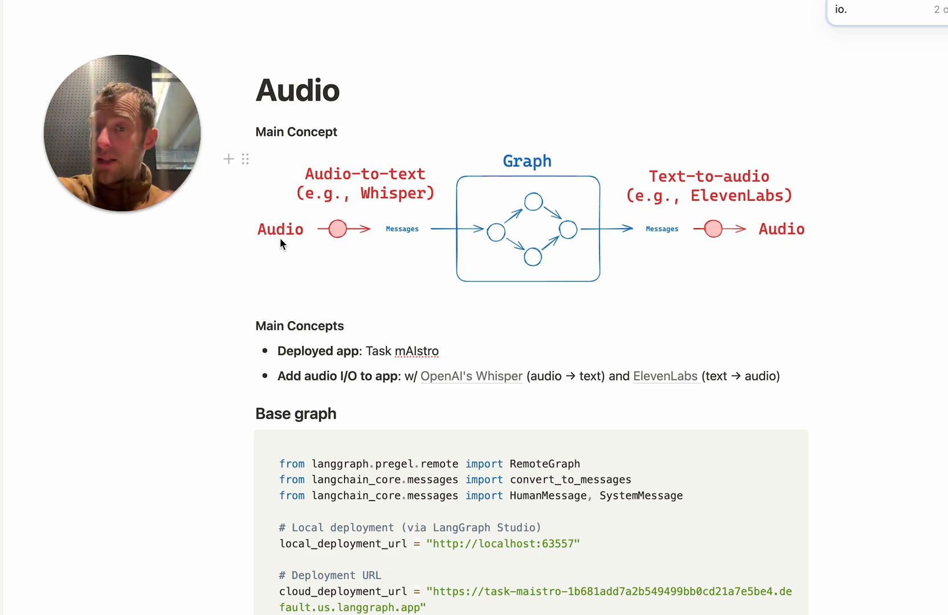
{"action": "mouse_move", "coordinate": [390, 237]}
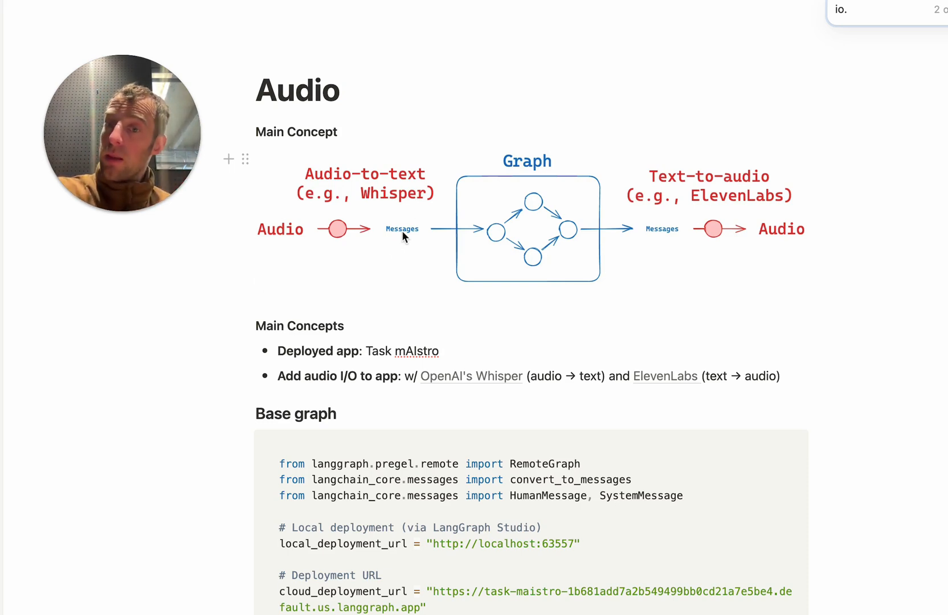
{"action": "mouse_move", "coordinate": [677, 236]}
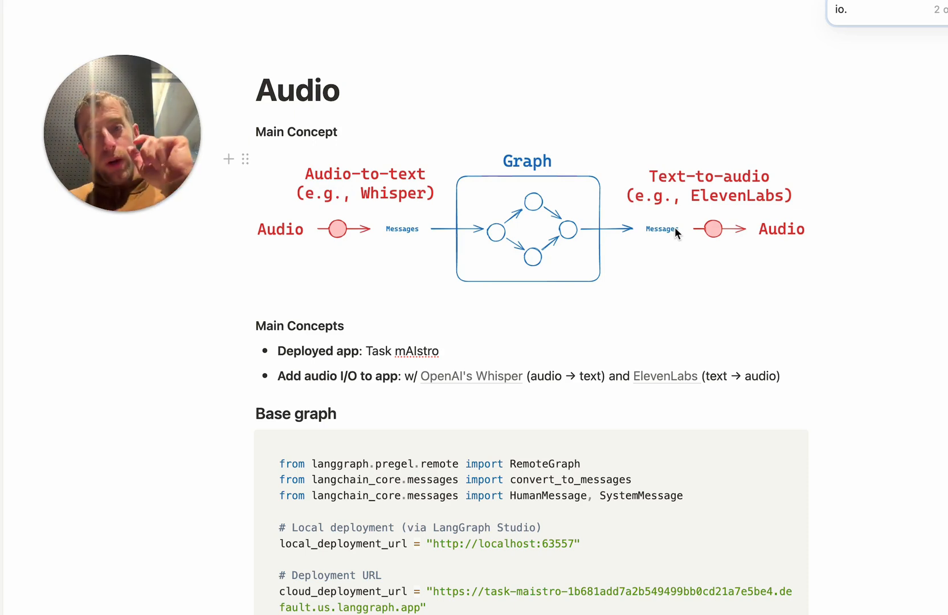
{"action": "mouse_move", "coordinate": [514, 149]}
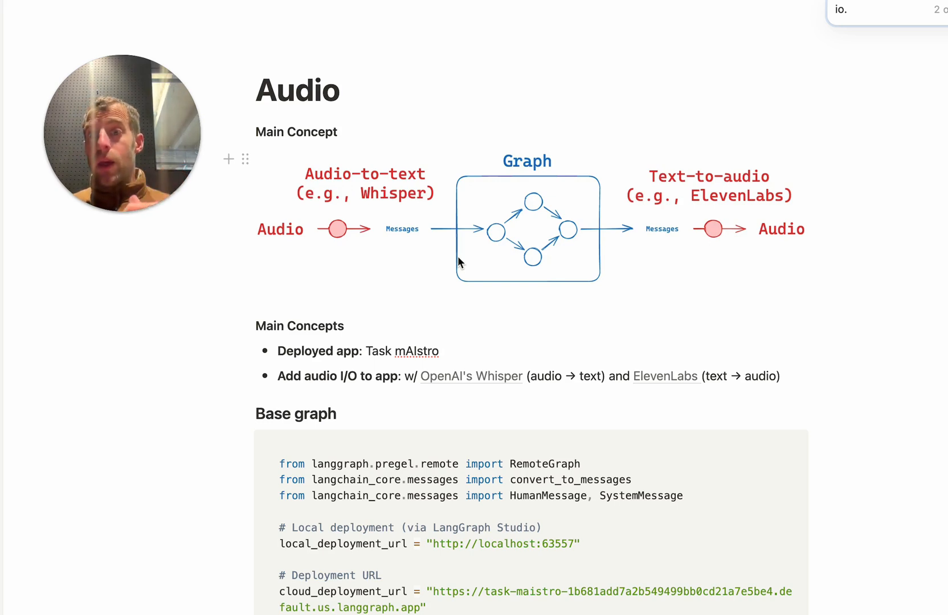
{"action": "mouse_move", "coordinate": [441, 213]}
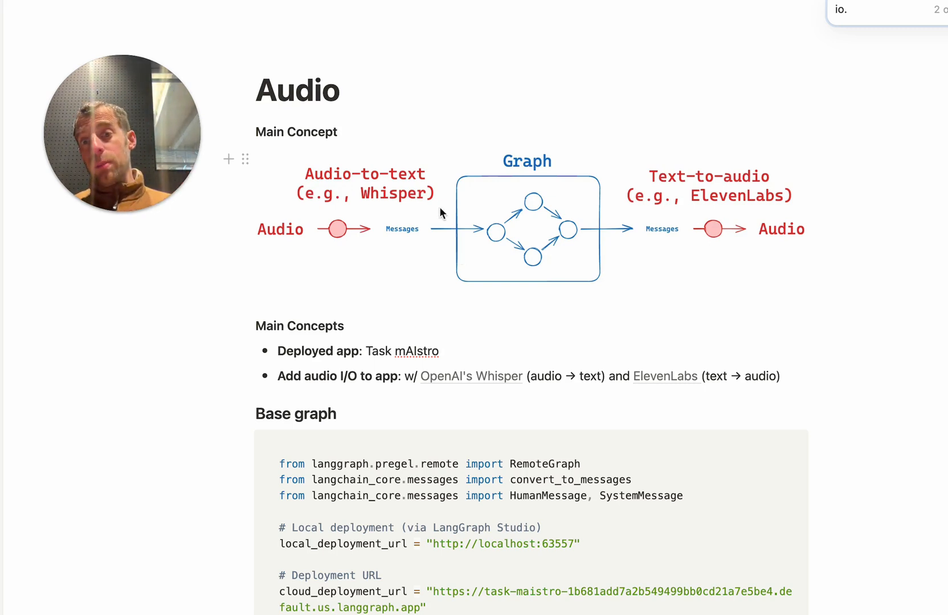